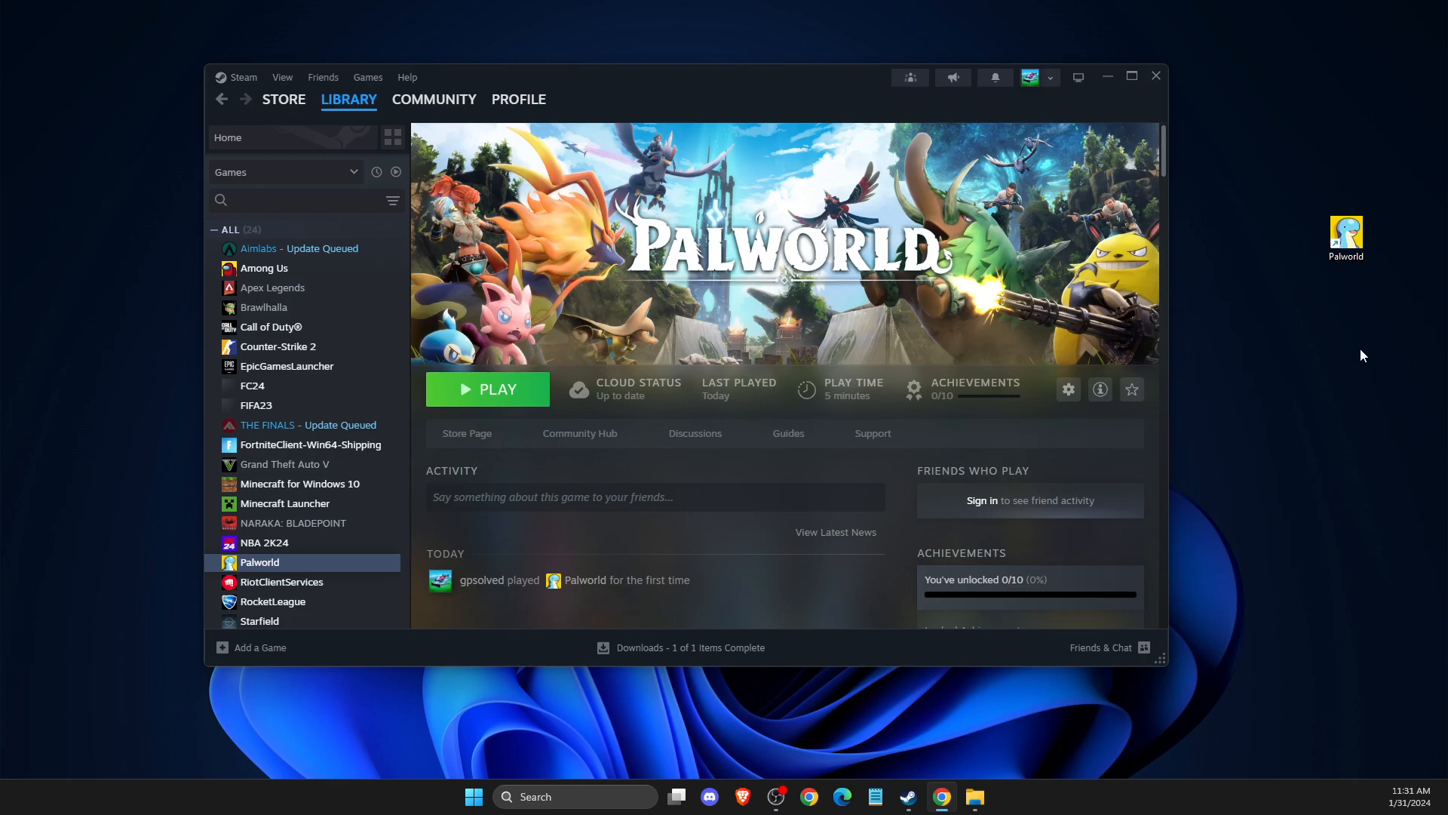
{"action": "mouse_move", "coordinate": [641, 104]}
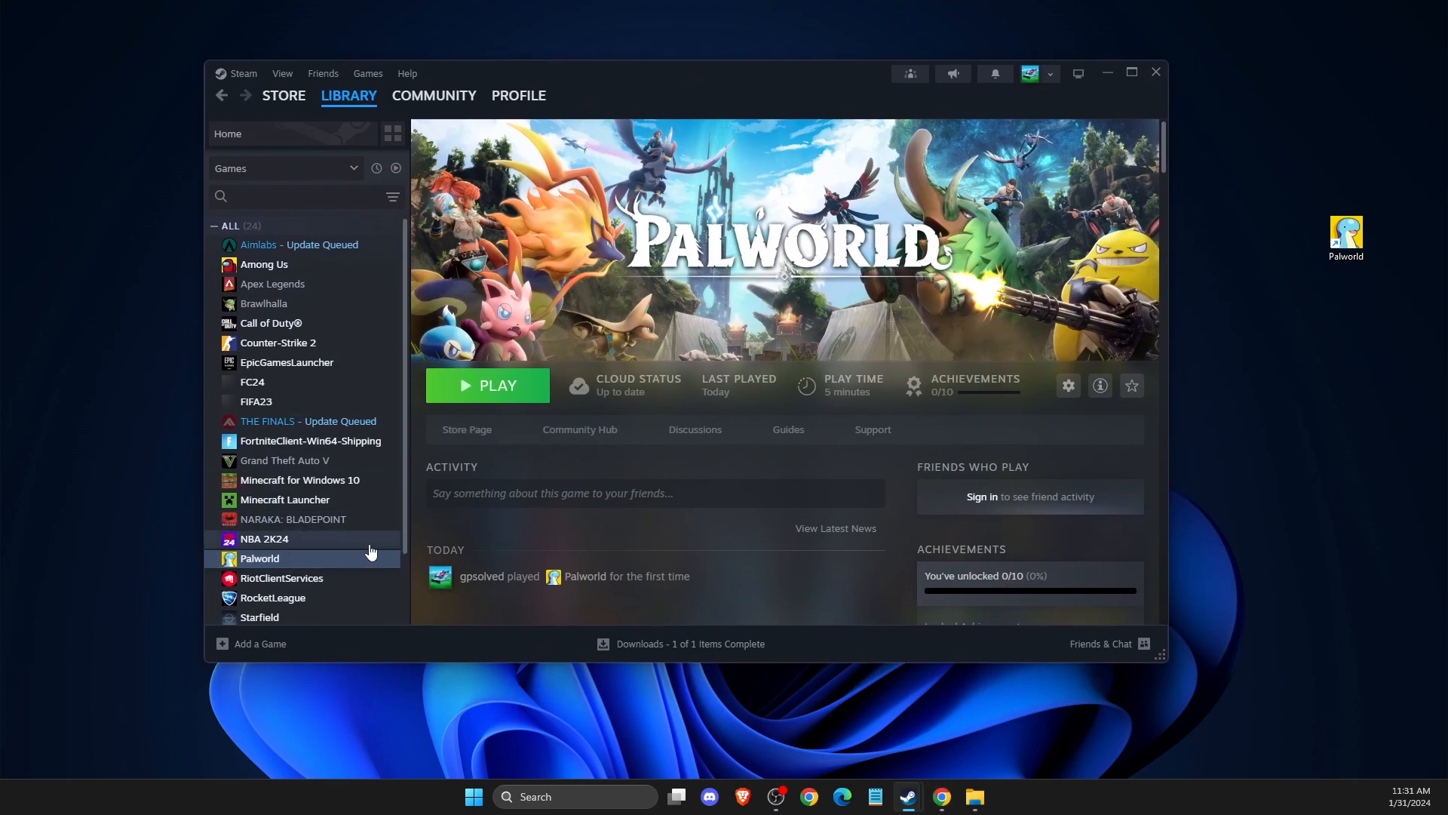
Open Palworld's Properties from the Steam library to Installed Files (19.21 GB install)
{"action": "left_click", "coordinate": [276, 558]}
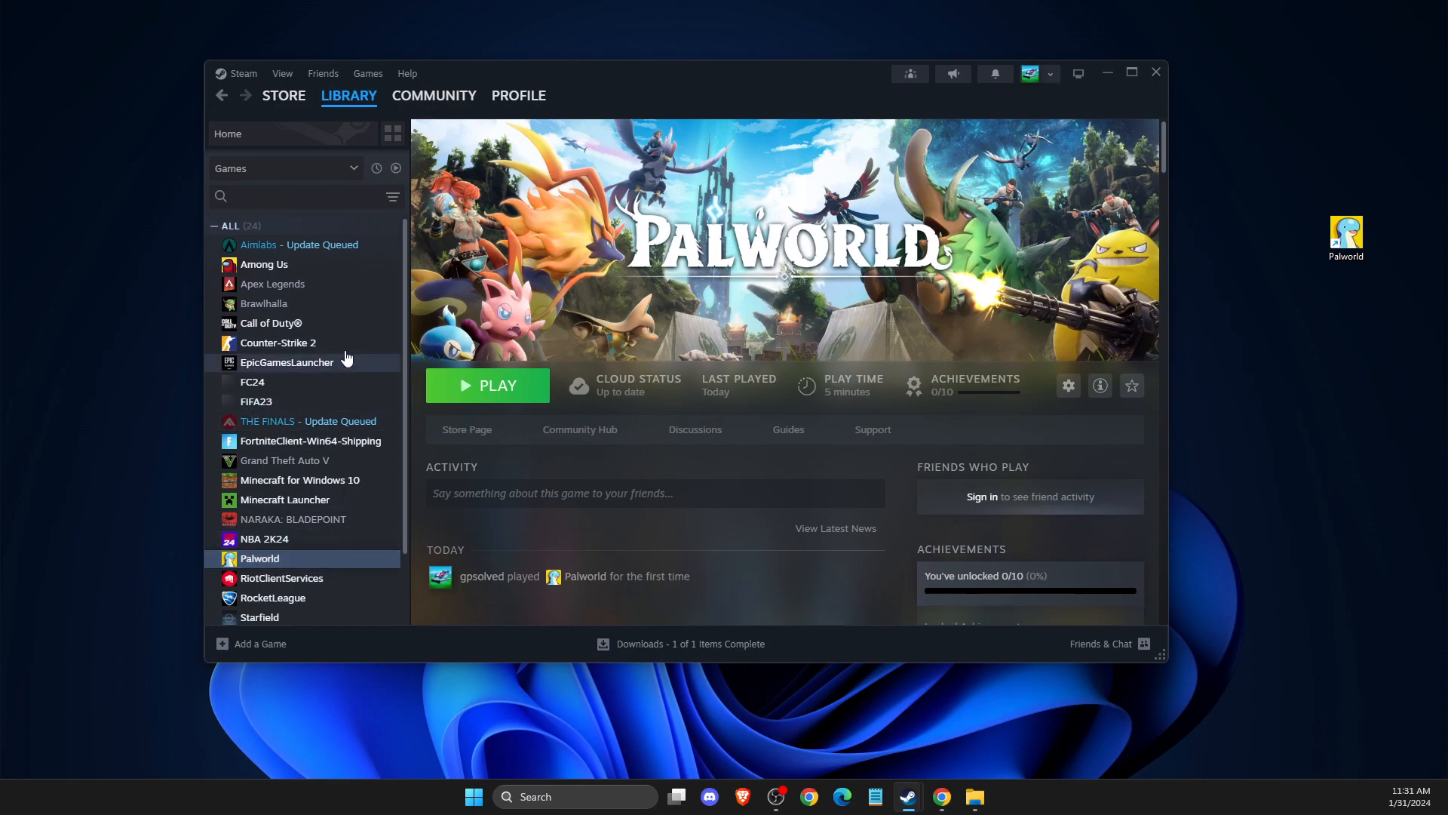
{"action": "right_click", "coordinate": [260, 558]}
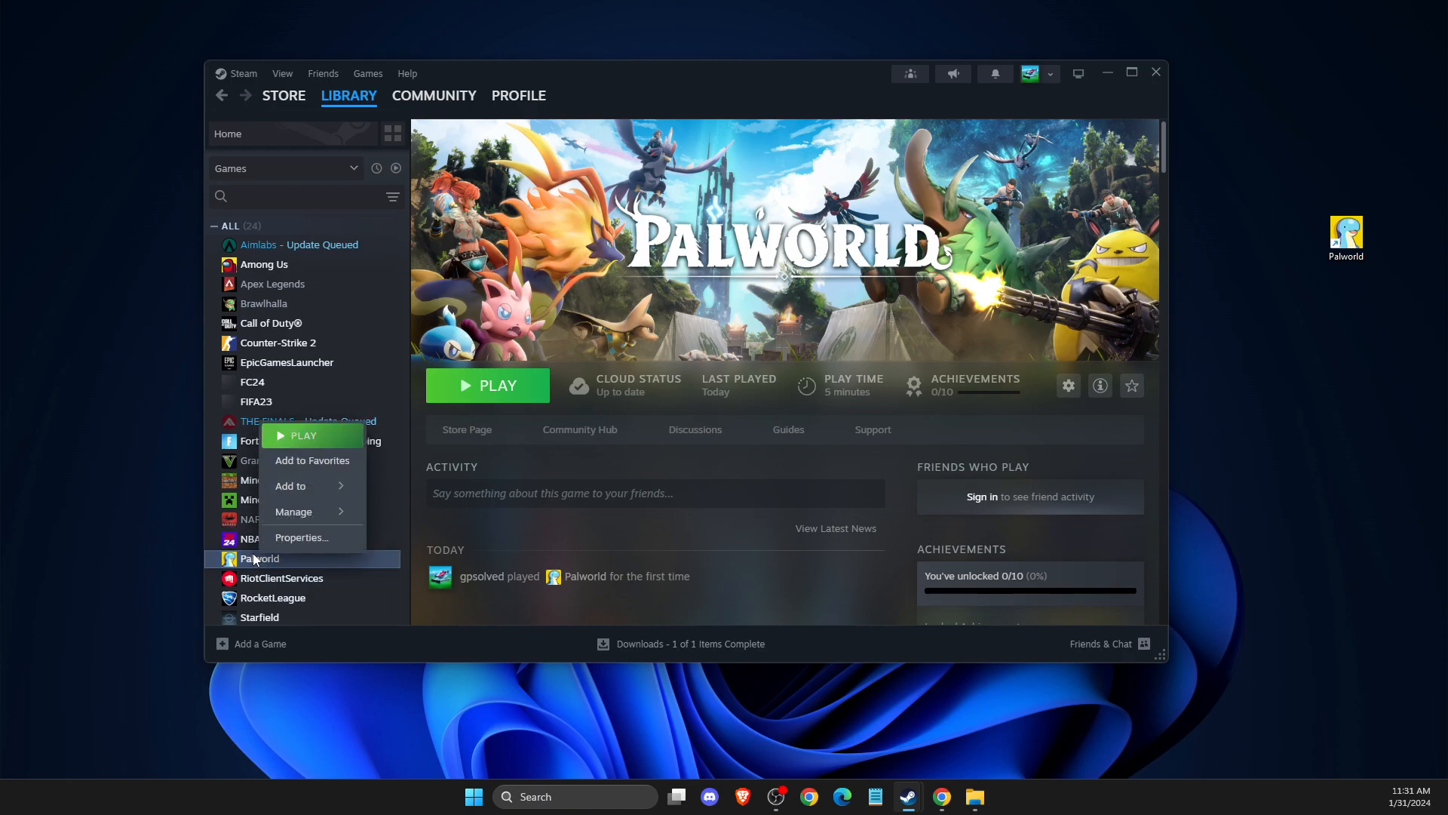
{"action": "left_click", "coordinate": [302, 538]}
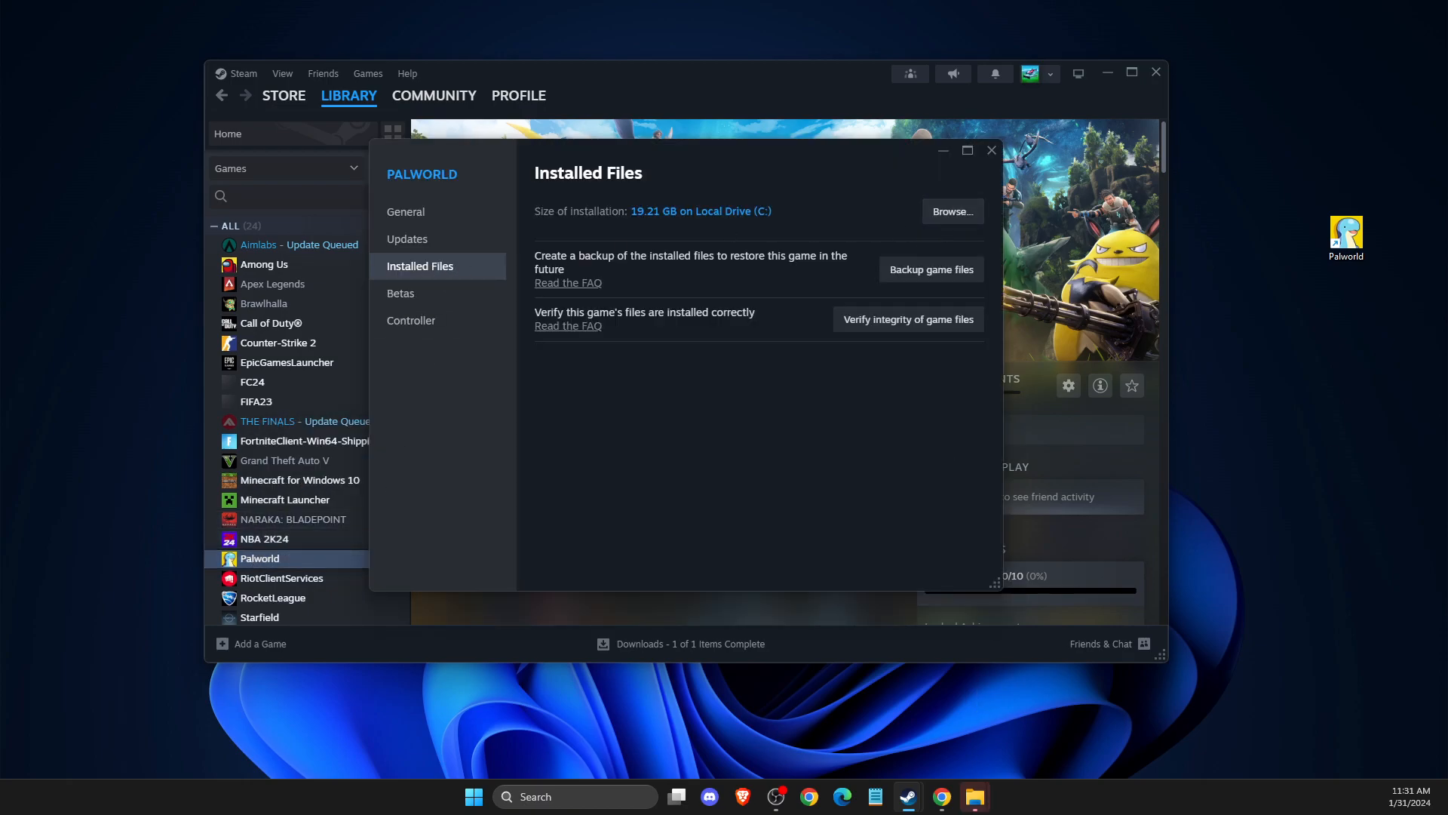
Browse Palworld's install folder into Pal > Binaries in File Explorer
{"action": "left_click", "coordinate": [951, 211]}
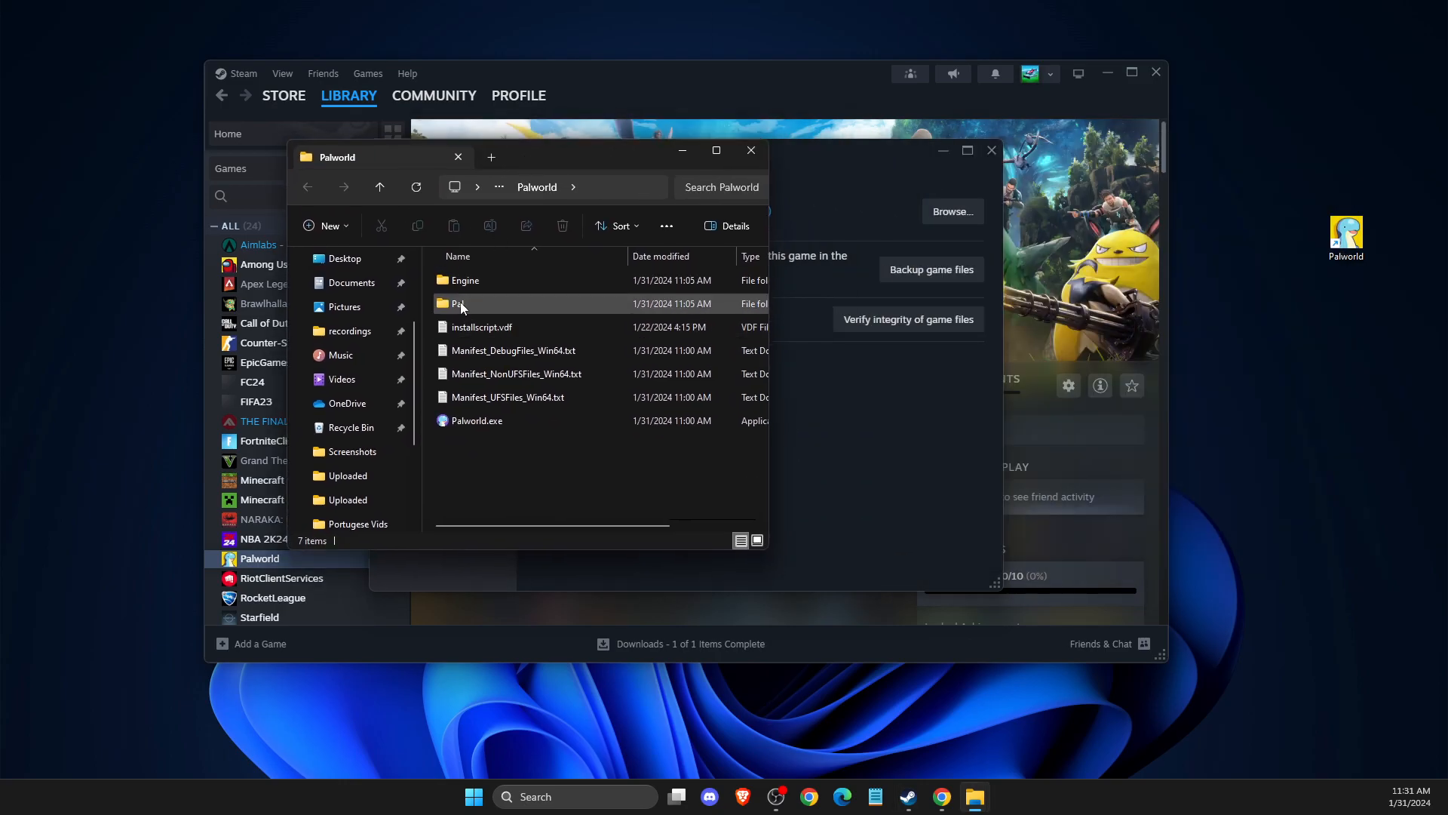
{"action": "double_click", "coordinate": [460, 304]}
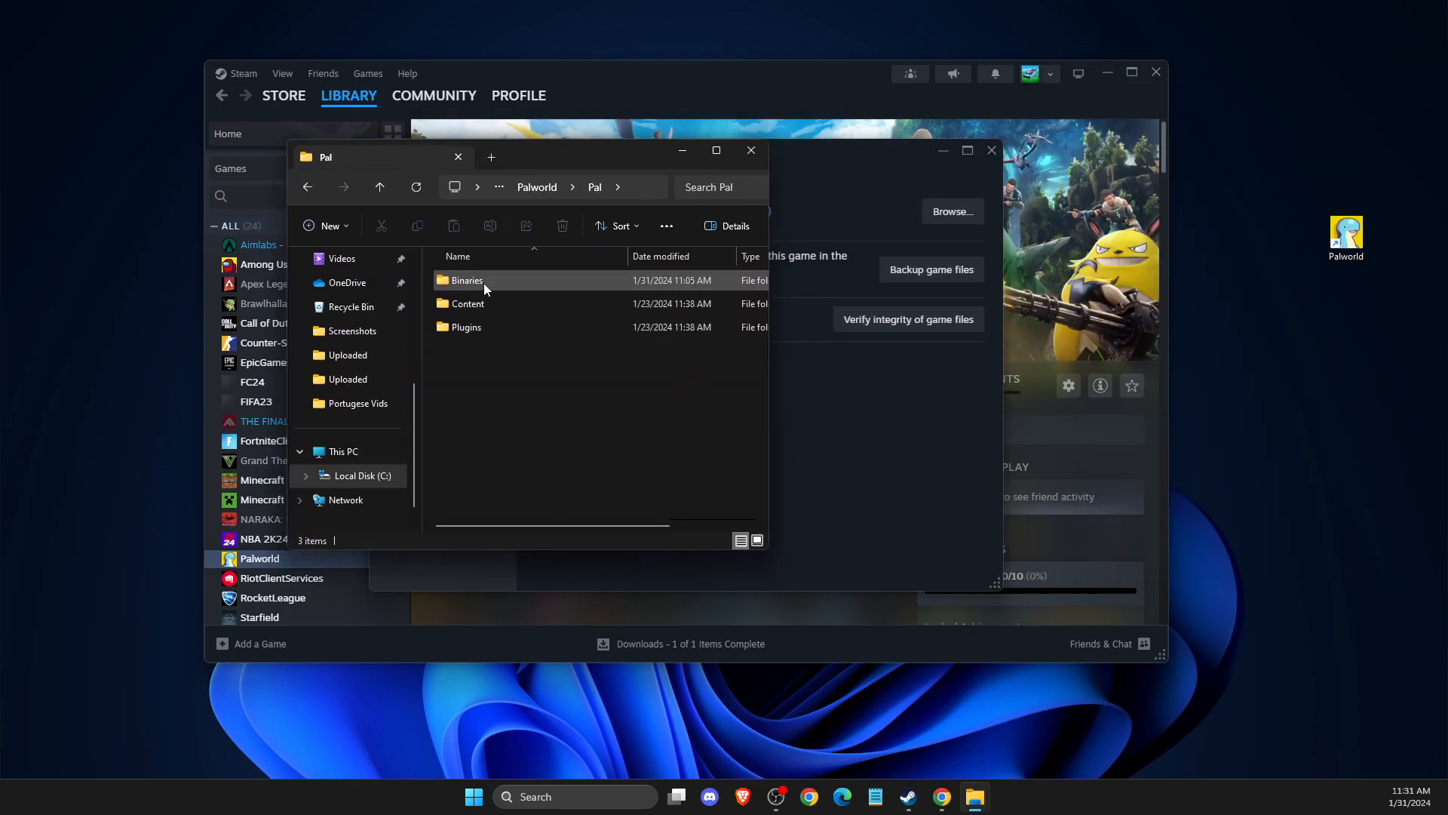
{"action": "double_click", "coordinate": [466, 280]}
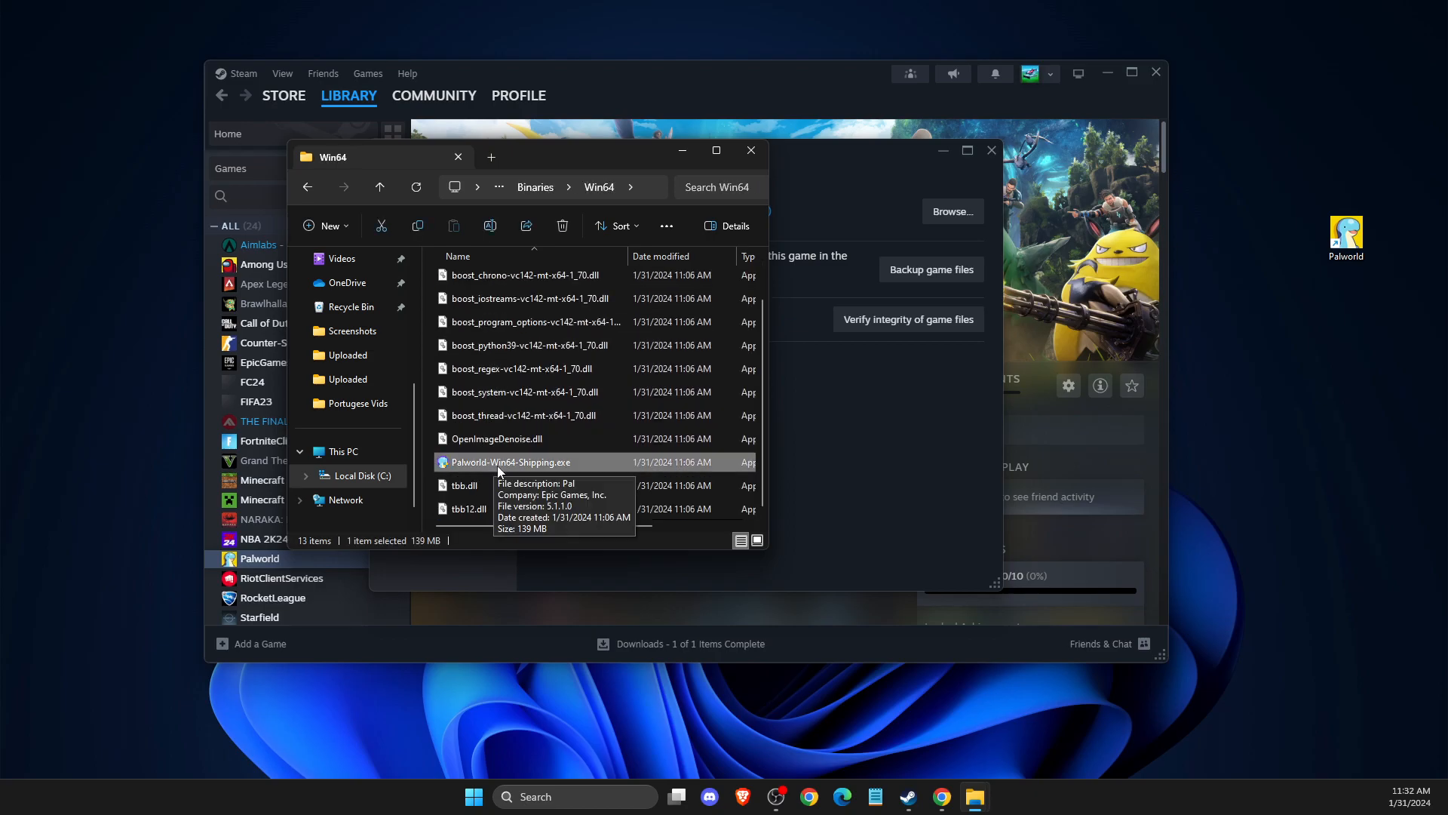
Set Palworld-Win64-Shipping.exe to run in Windows 8 compatibility mode
{"action": "right_click", "coordinate": [509, 461]}
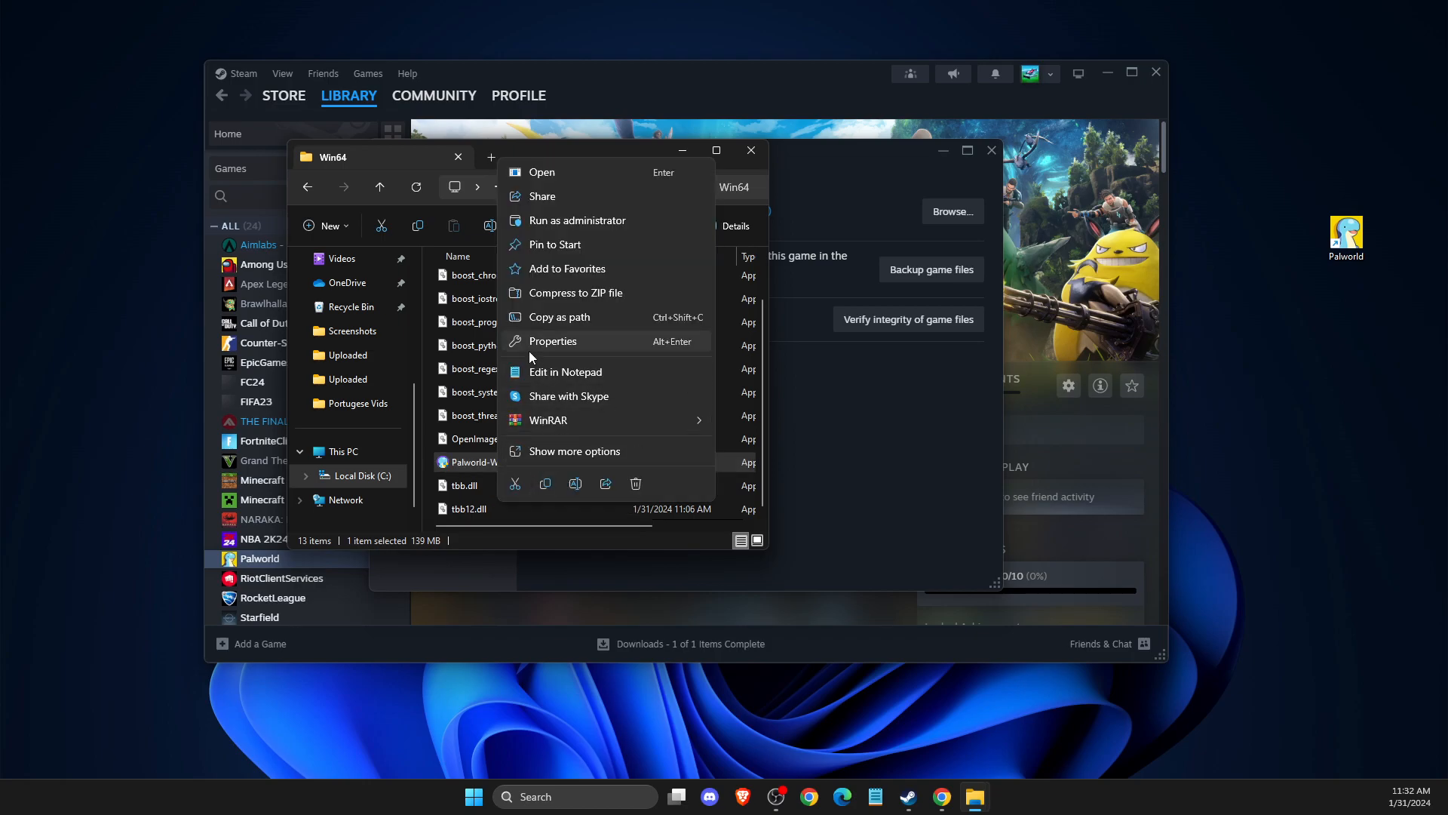
{"action": "left_click", "coordinate": [552, 341]}
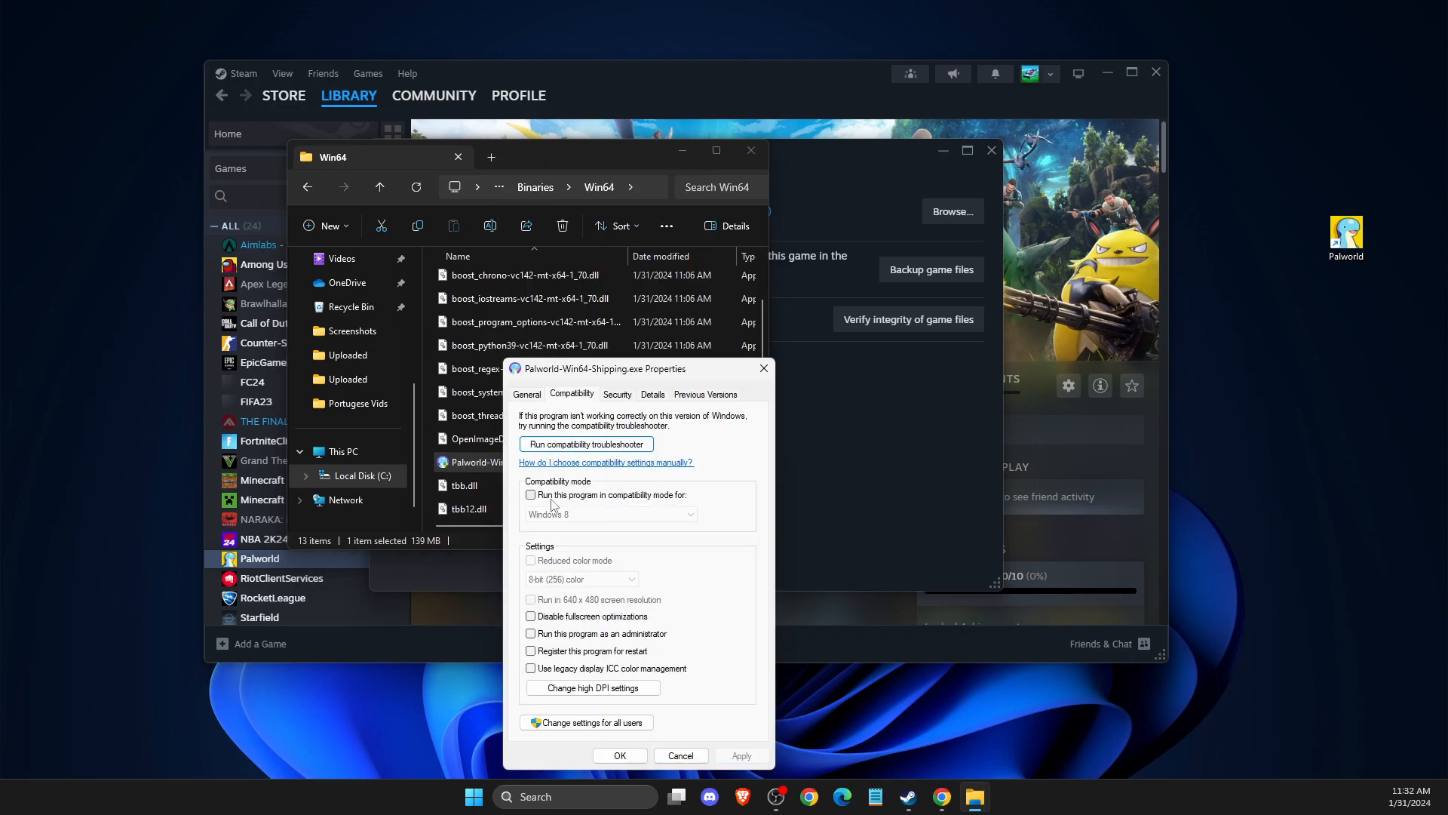
{"action": "left_click", "coordinate": [530, 494]}
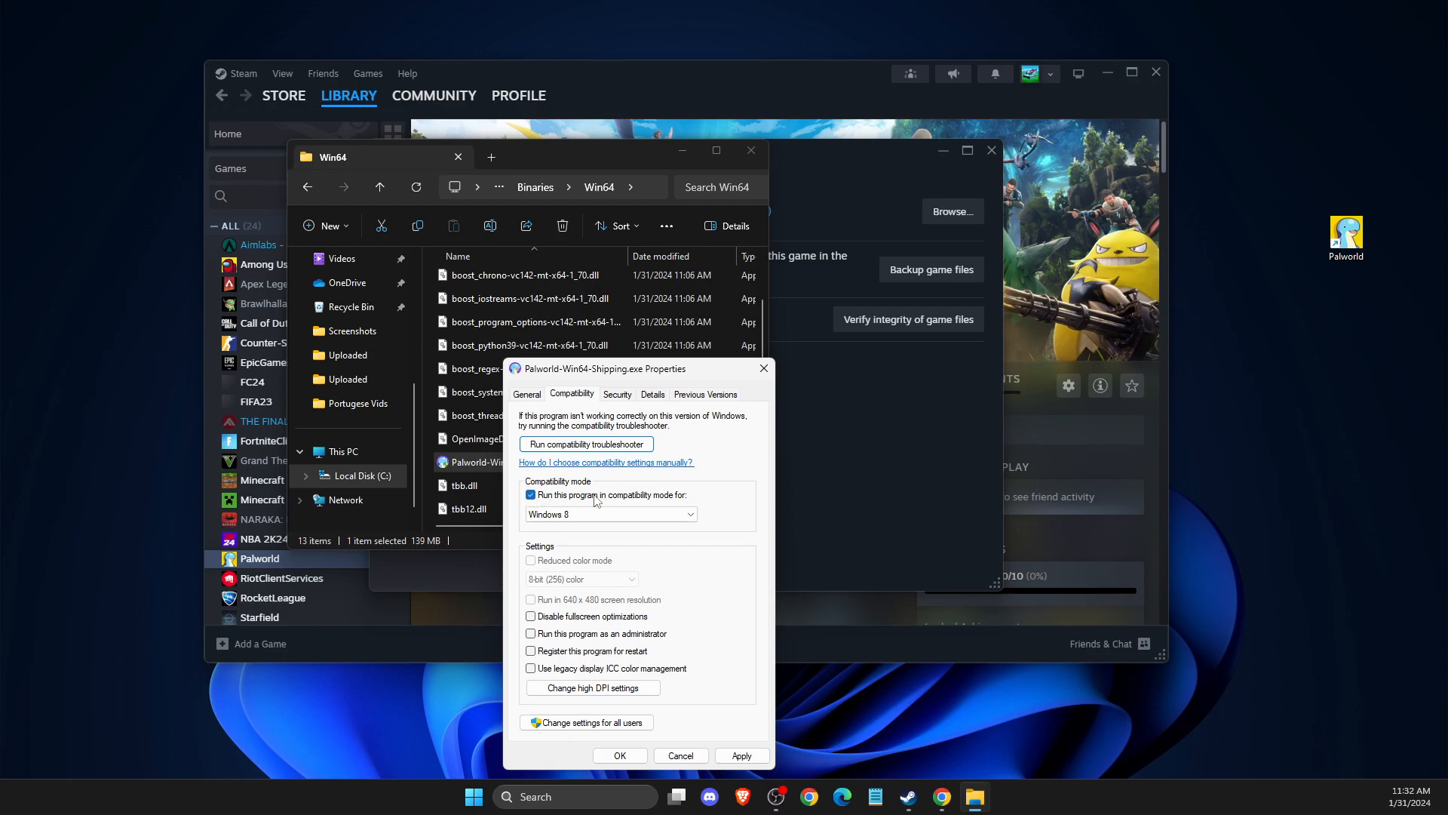
{"action": "left_click", "coordinate": [610, 514]}
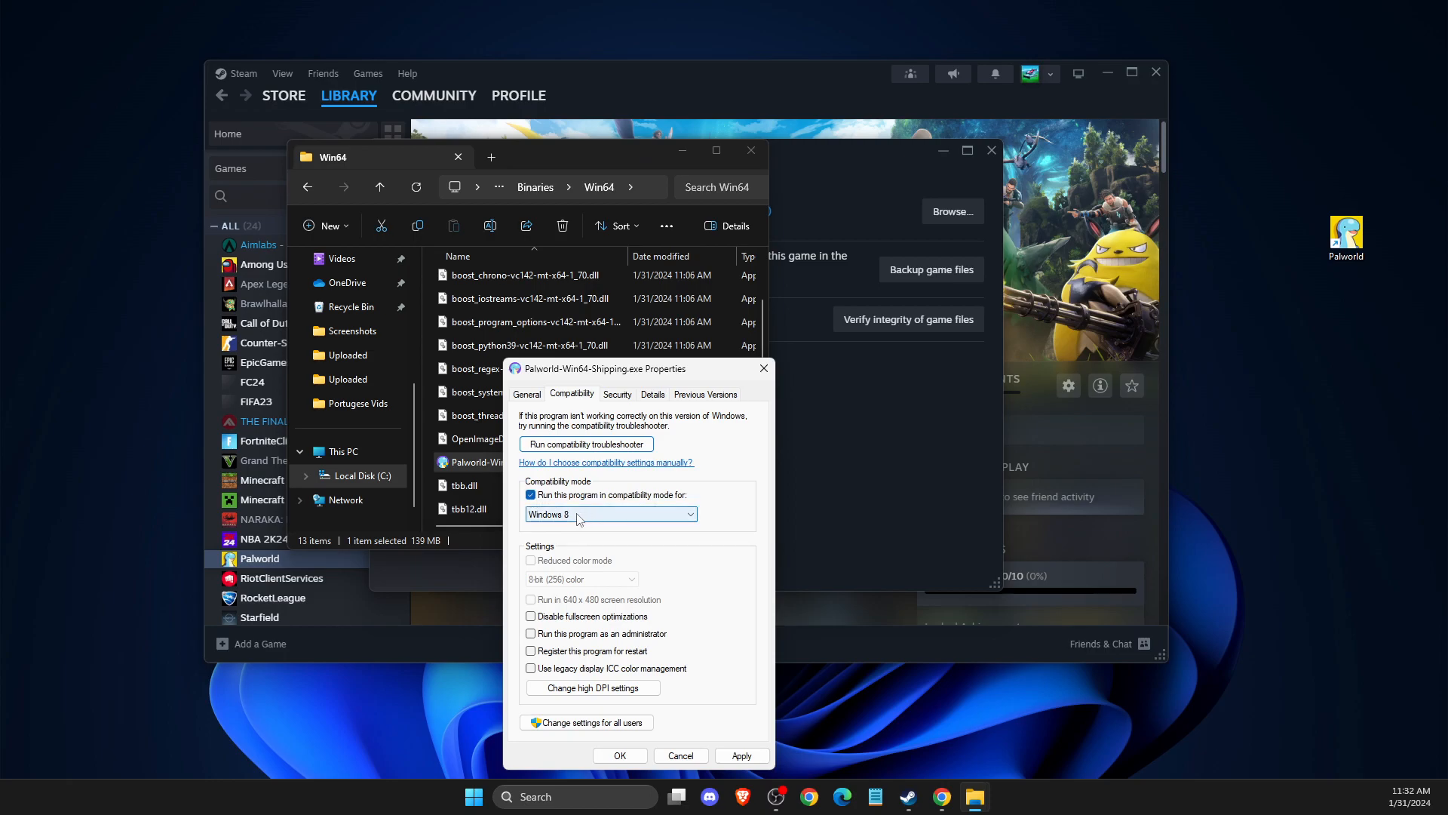
{"action": "left_click", "coordinate": [531, 616]}
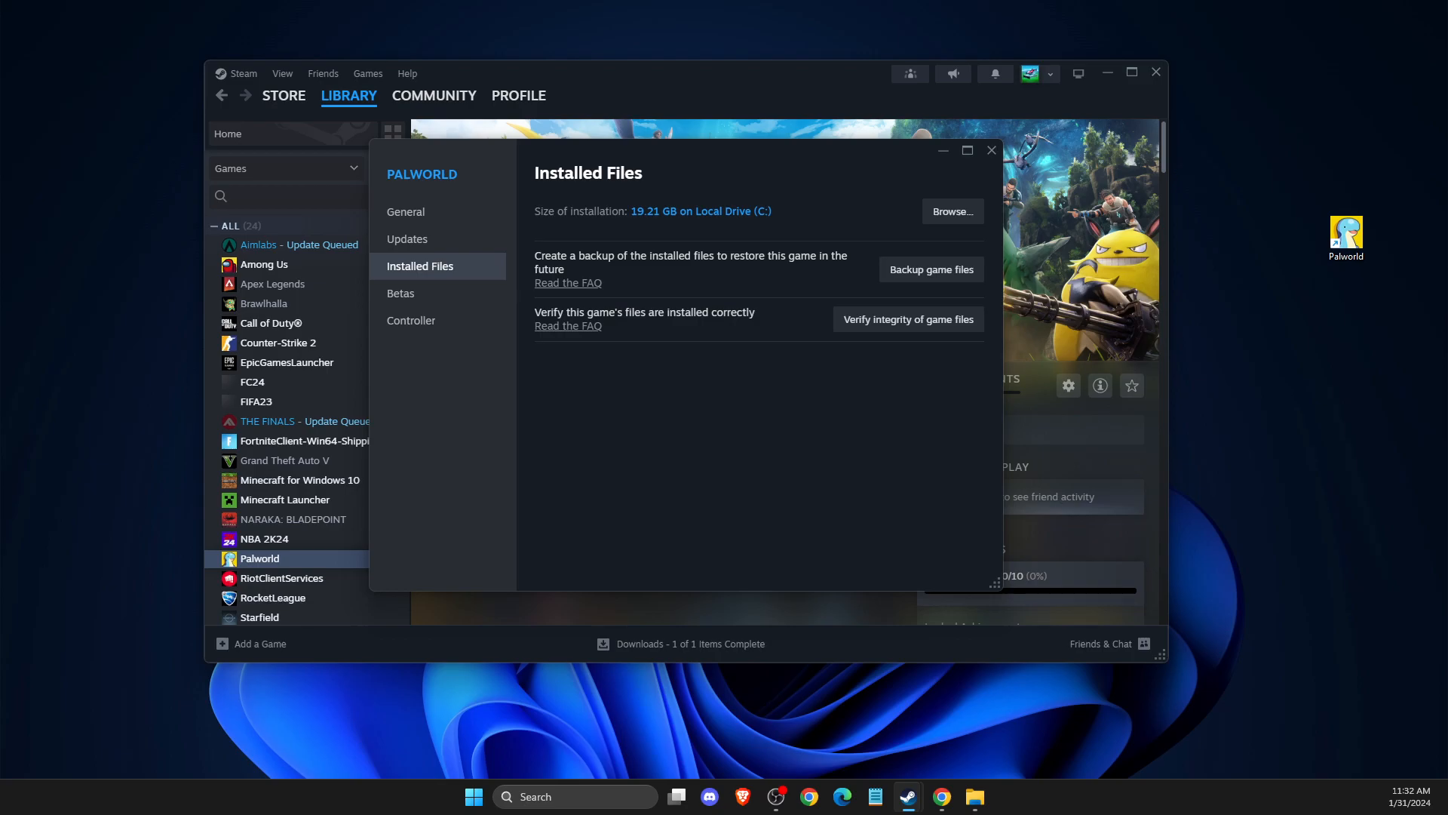
{"action": "mouse_move", "coordinate": [1098, 297]}
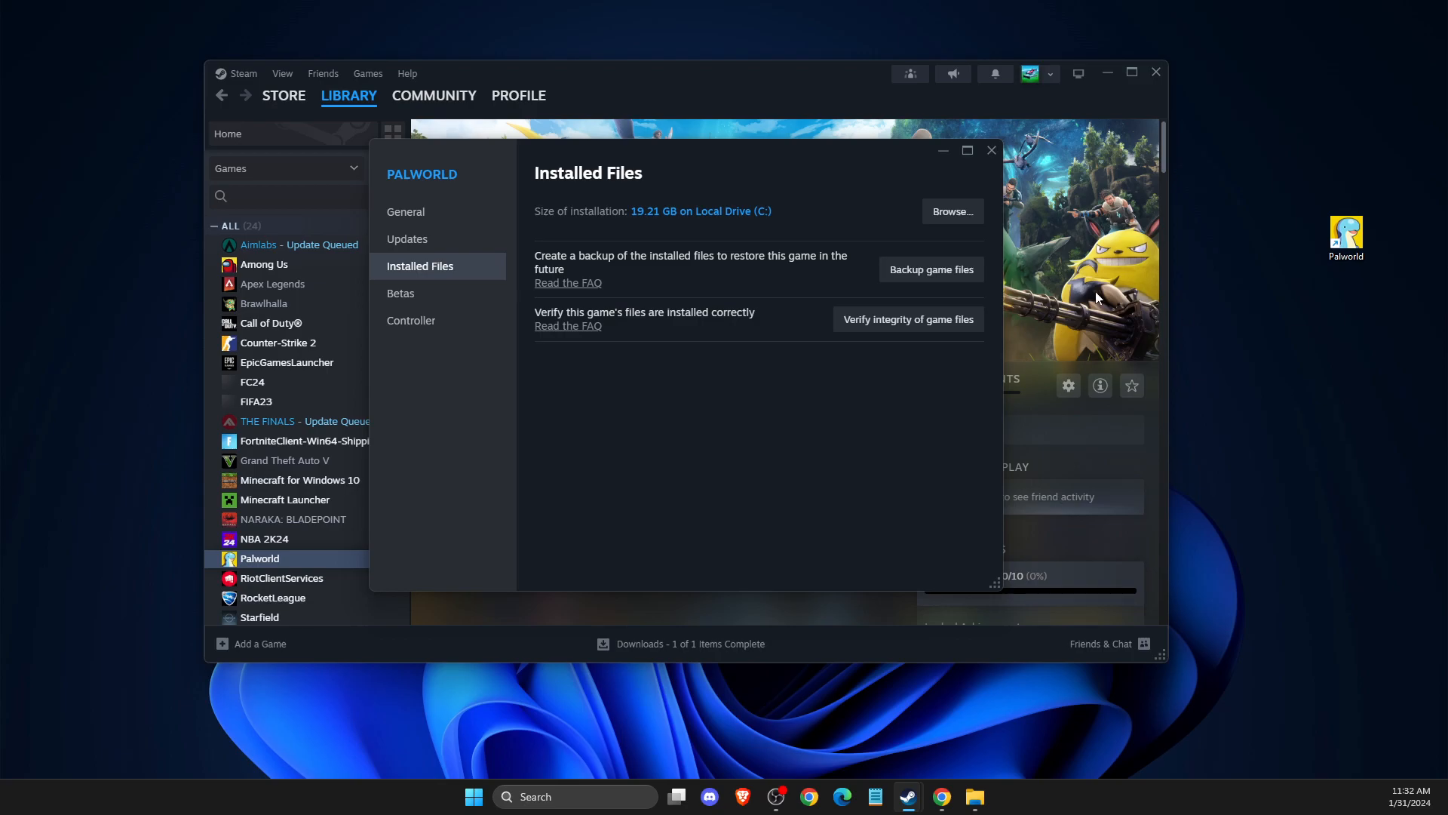
Close Palworld's properties, open the %LOCALAPPDATA% folder, then close File Explorer
{"action": "left_click", "coordinate": [992, 150]}
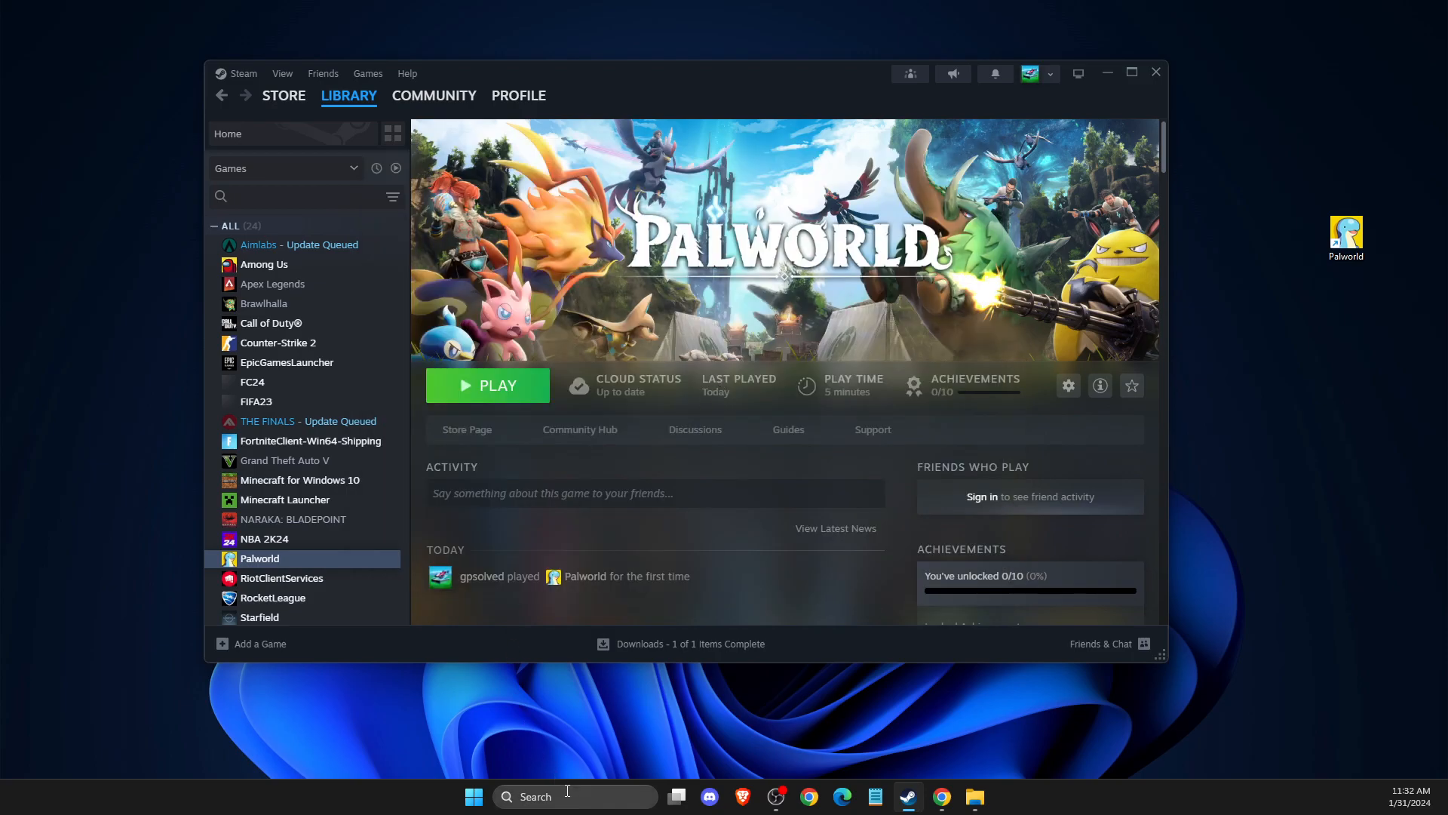
{"action": "left_click", "coordinate": [473, 796]}
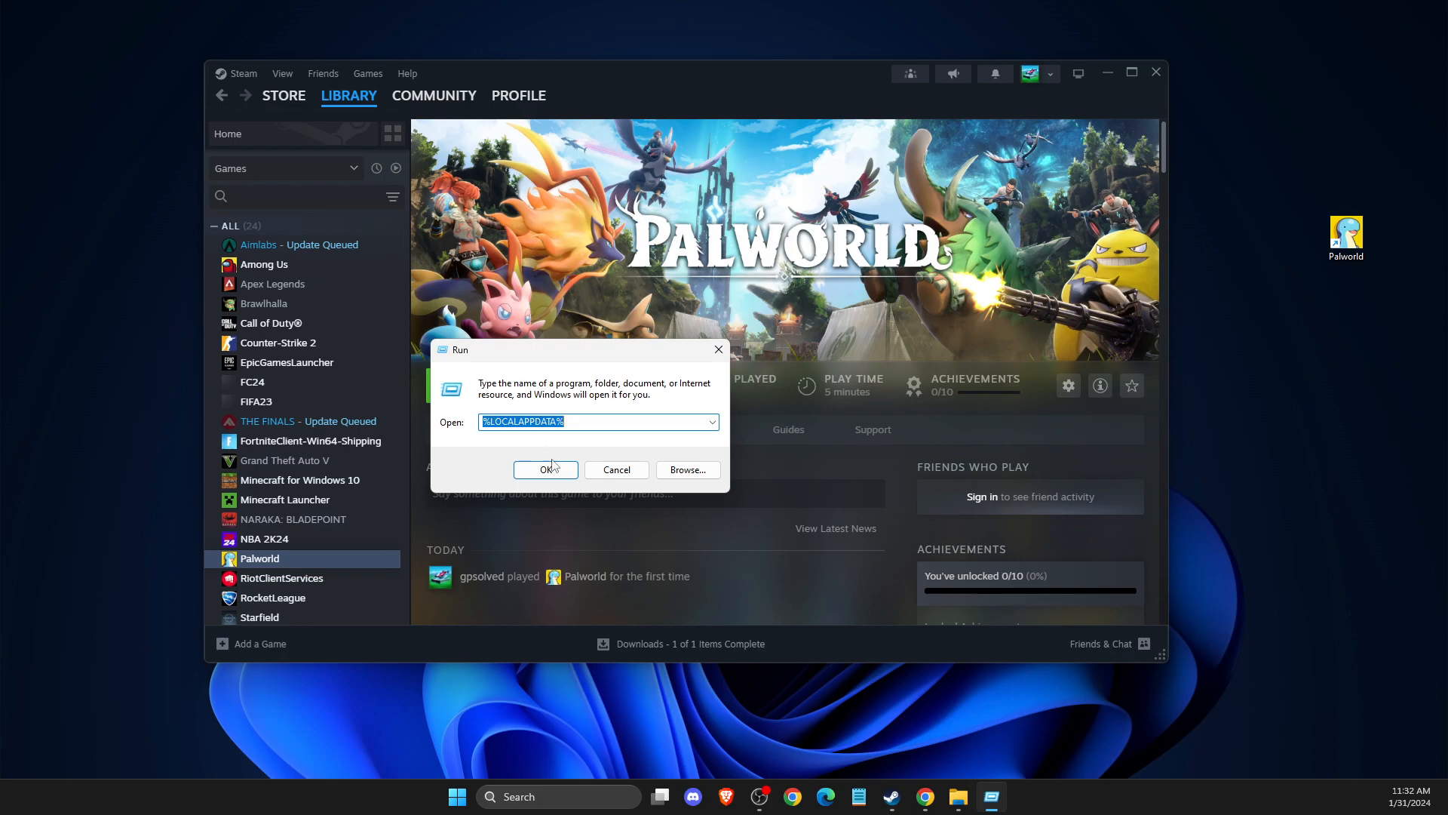
{"action": "left_click", "coordinate": [545, 469]}
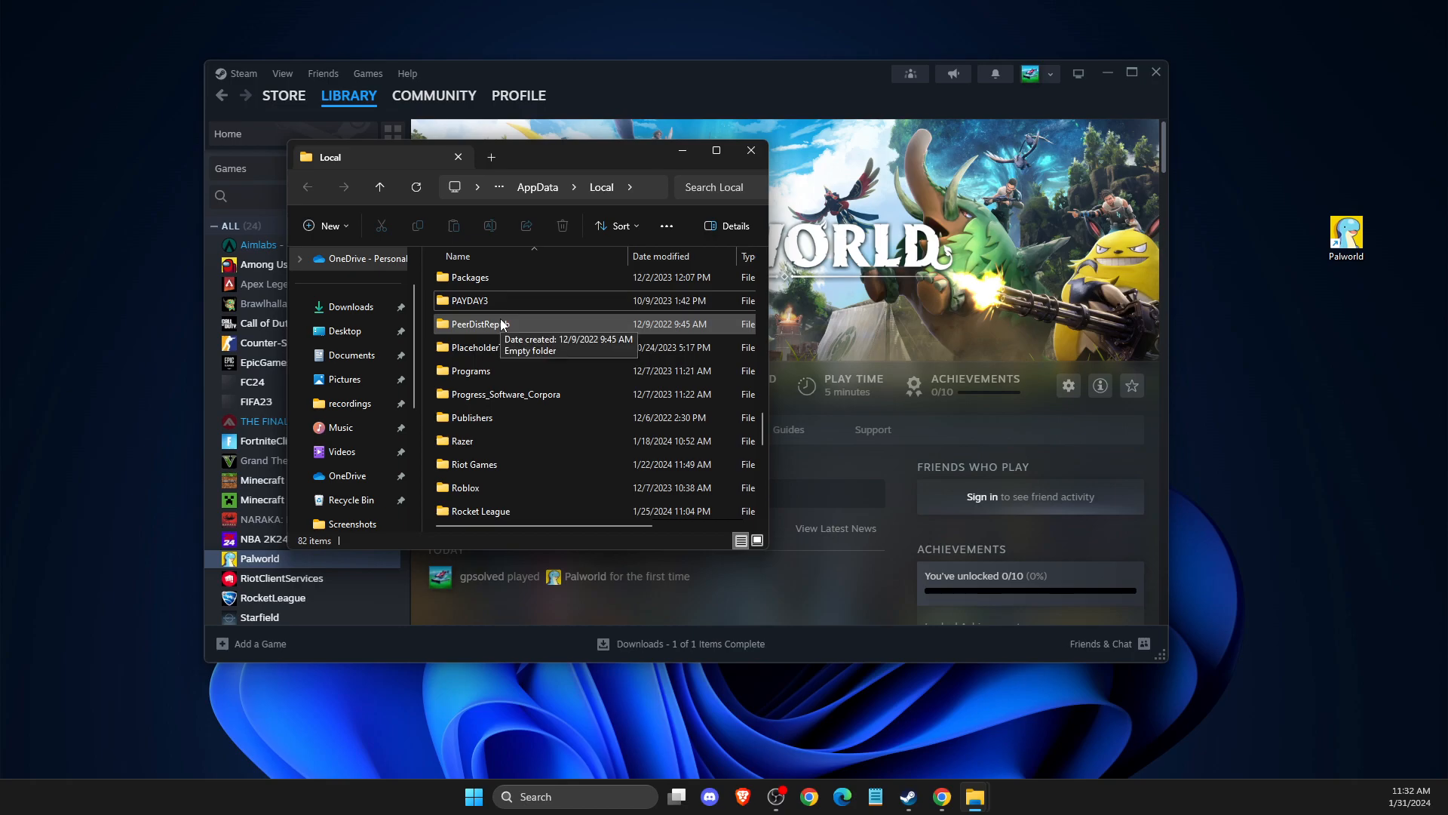
{"action": "left_click", "coordinate": [751, 150]}
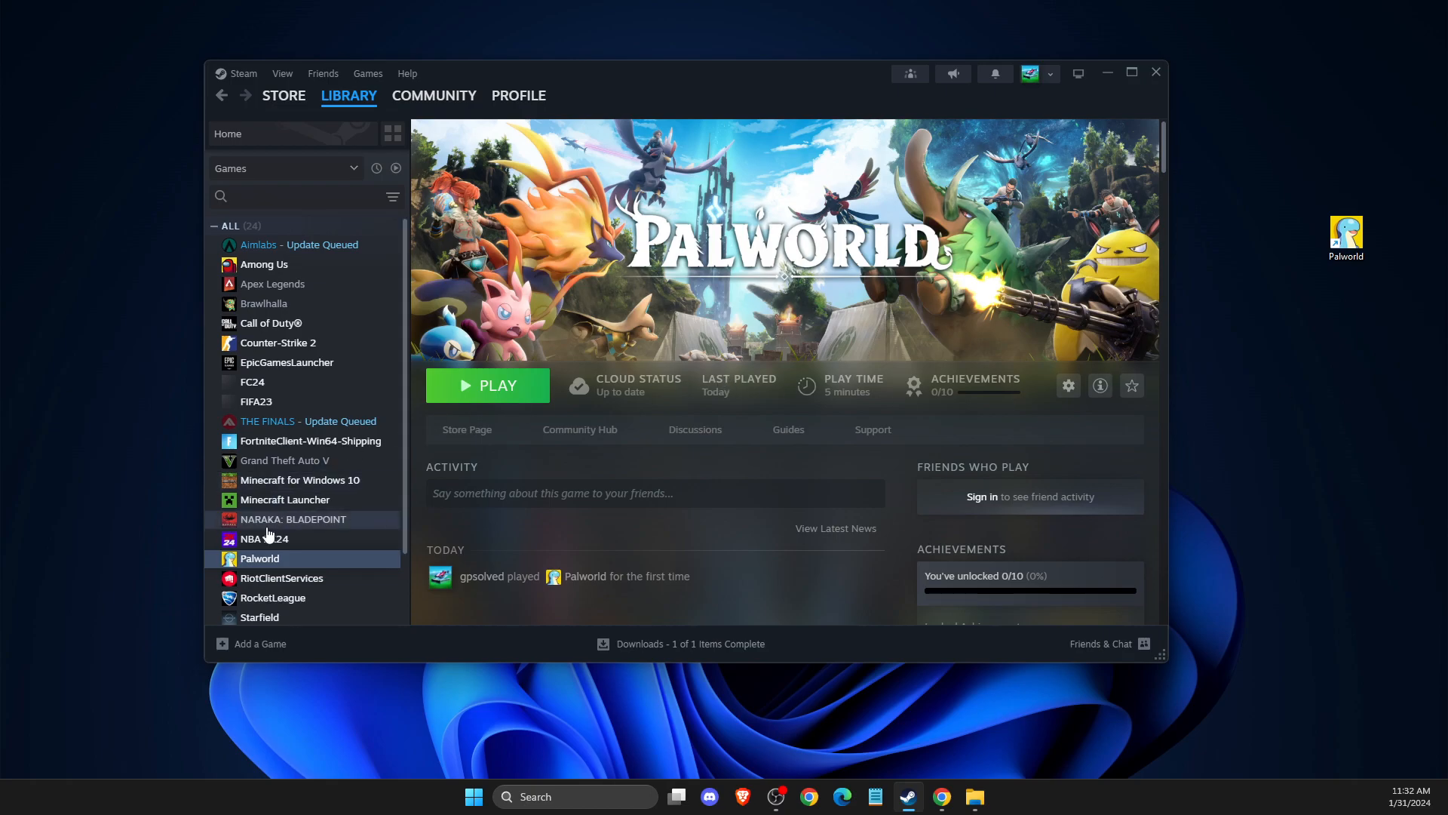
{"action": "mouse_move", "coordinate": [283, 568]}
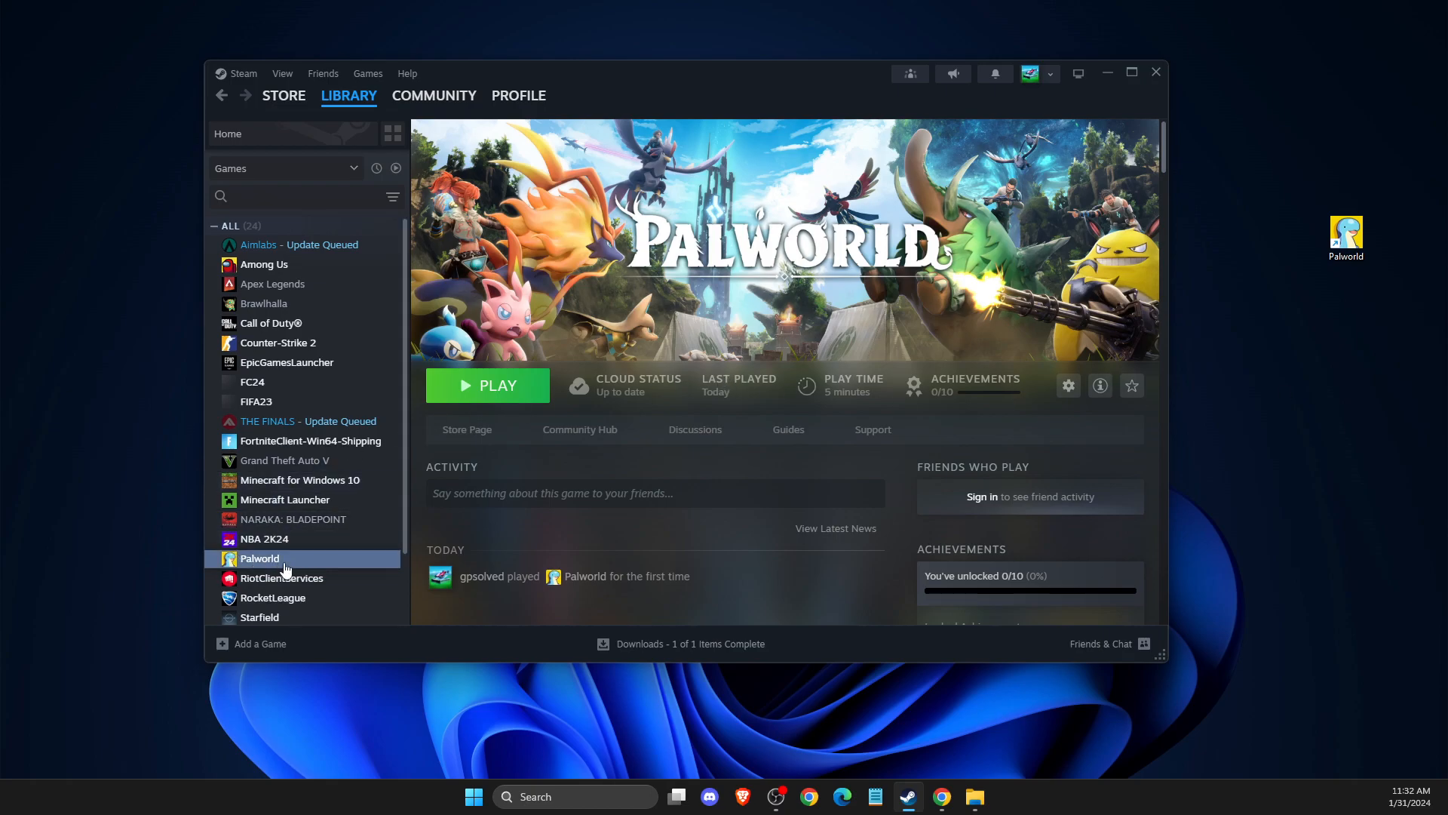
Reopen Palworld's Properties, Steam Overlay off, and view its Installed Files section
{"action": "left_click", "coordinate": [1068, 385]}
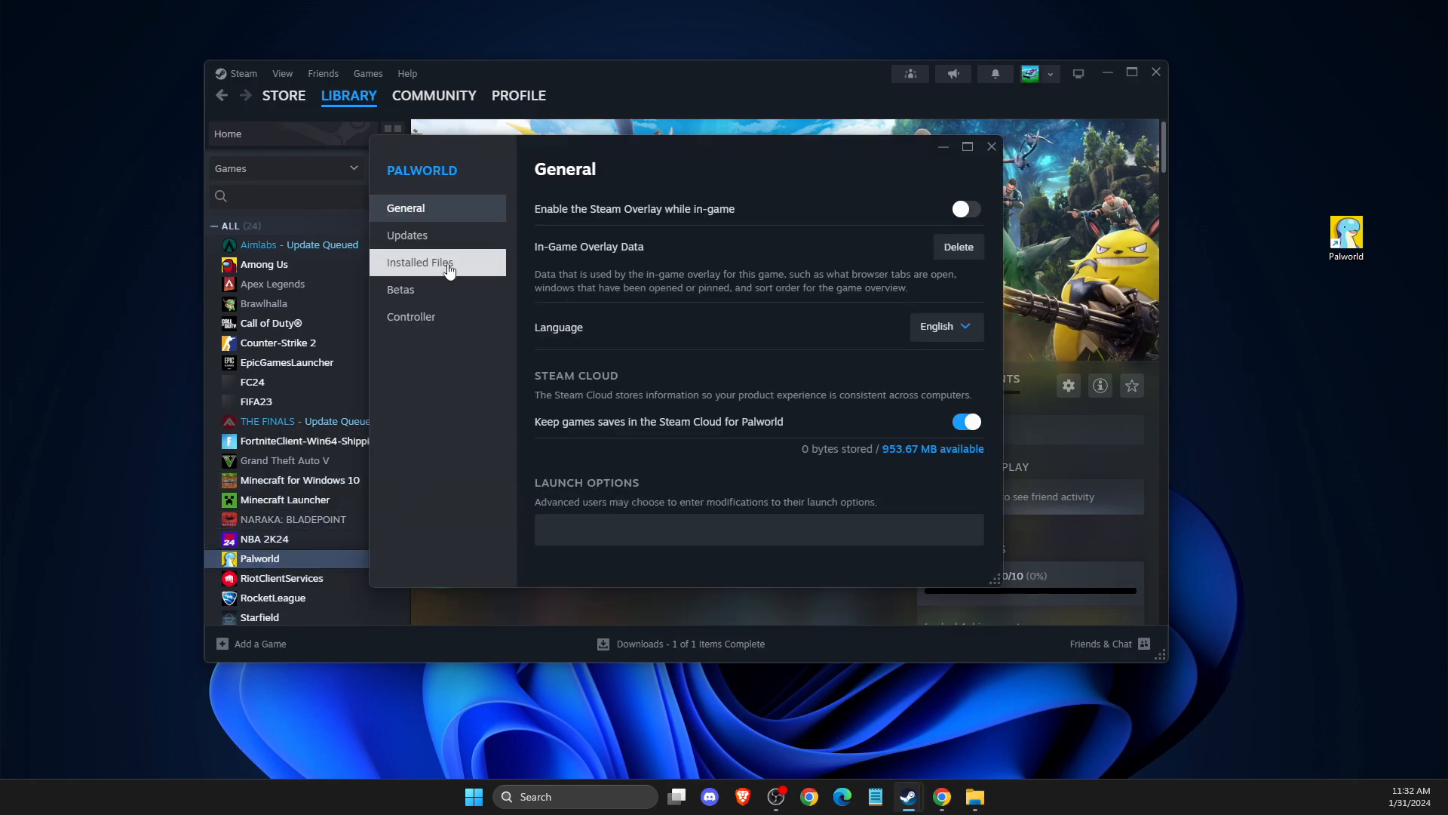
{"action": "left_click", "coordinate": [420, 262]}
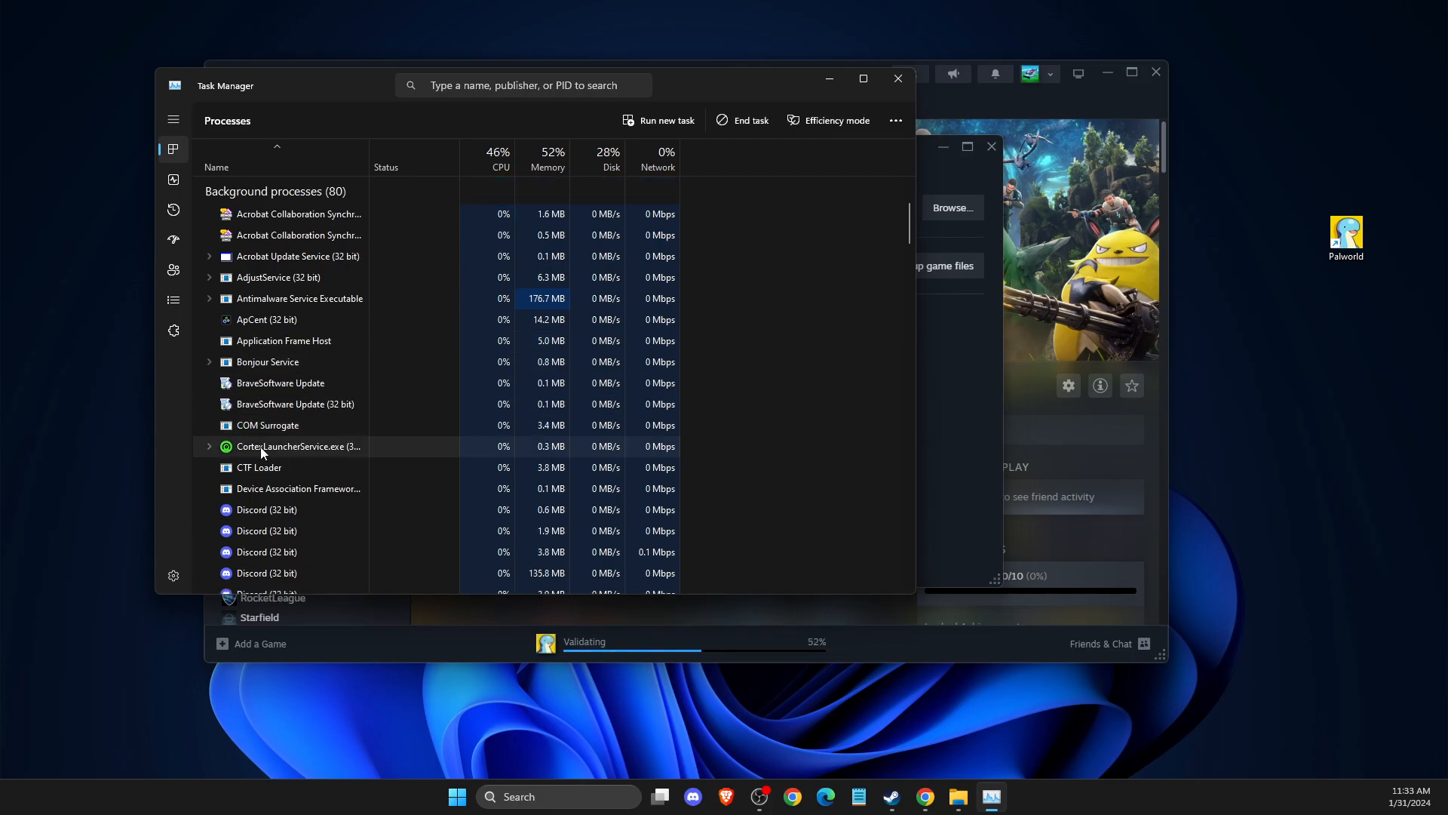
Review Task Manager's background processes, closing it once all 469 files validate
{"action": "right_click", "coordinate": [295, 445]}
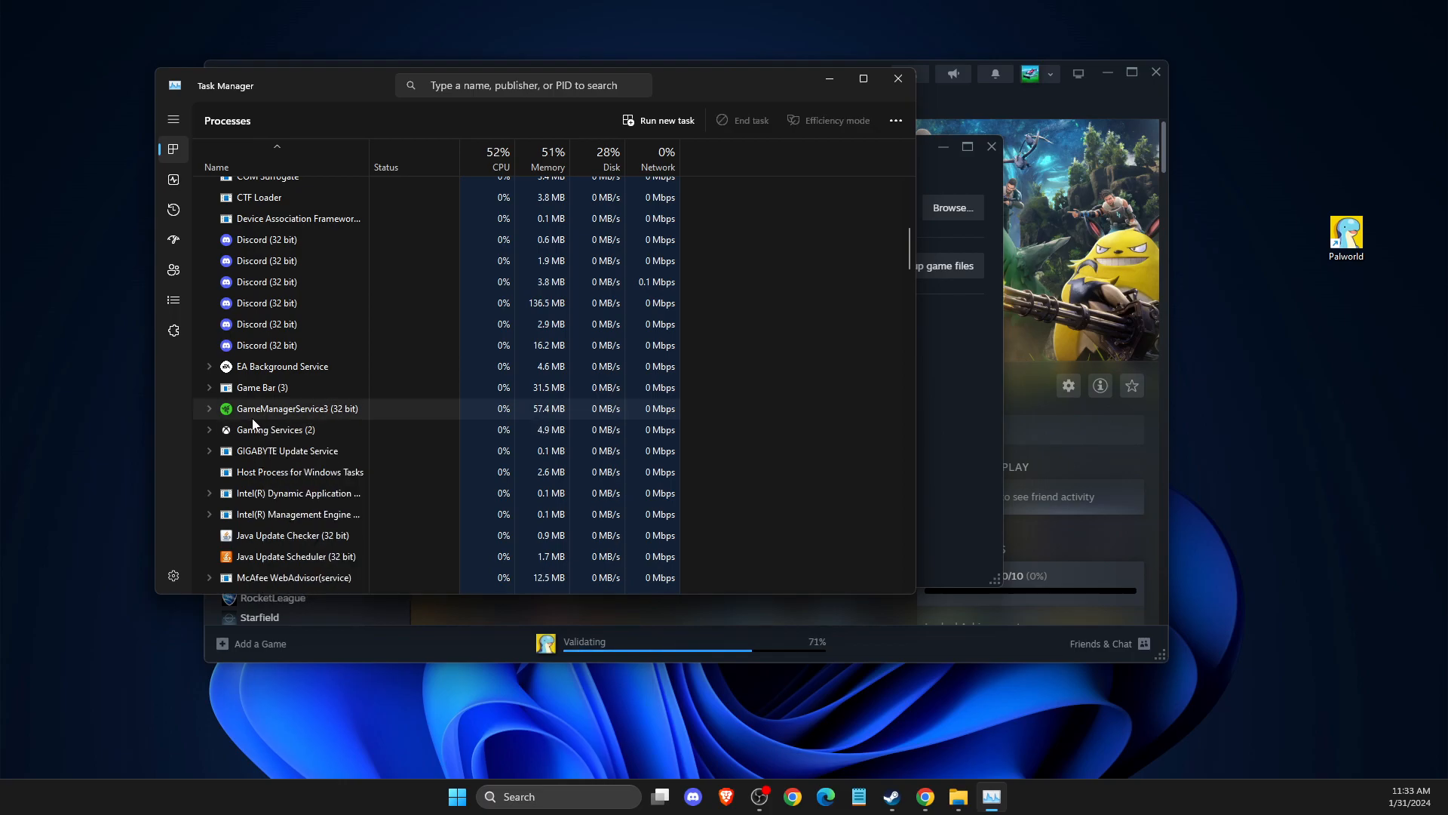
{"action": "scroll", "scroll_direction": "down", "scroll_amount": 3}
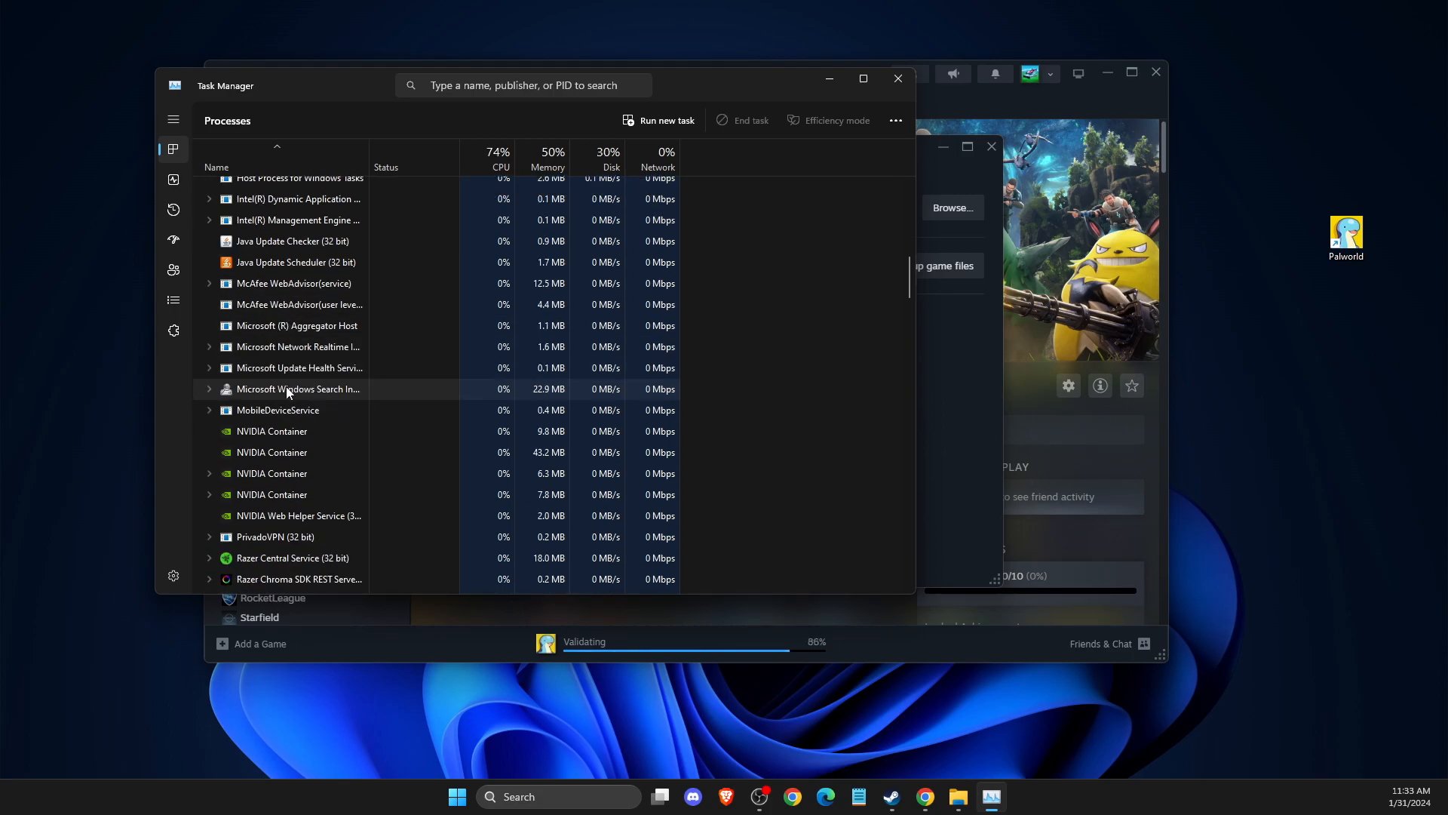
{"action": "scroll", "scroll_direction": "down", "scroll_amount": 3}
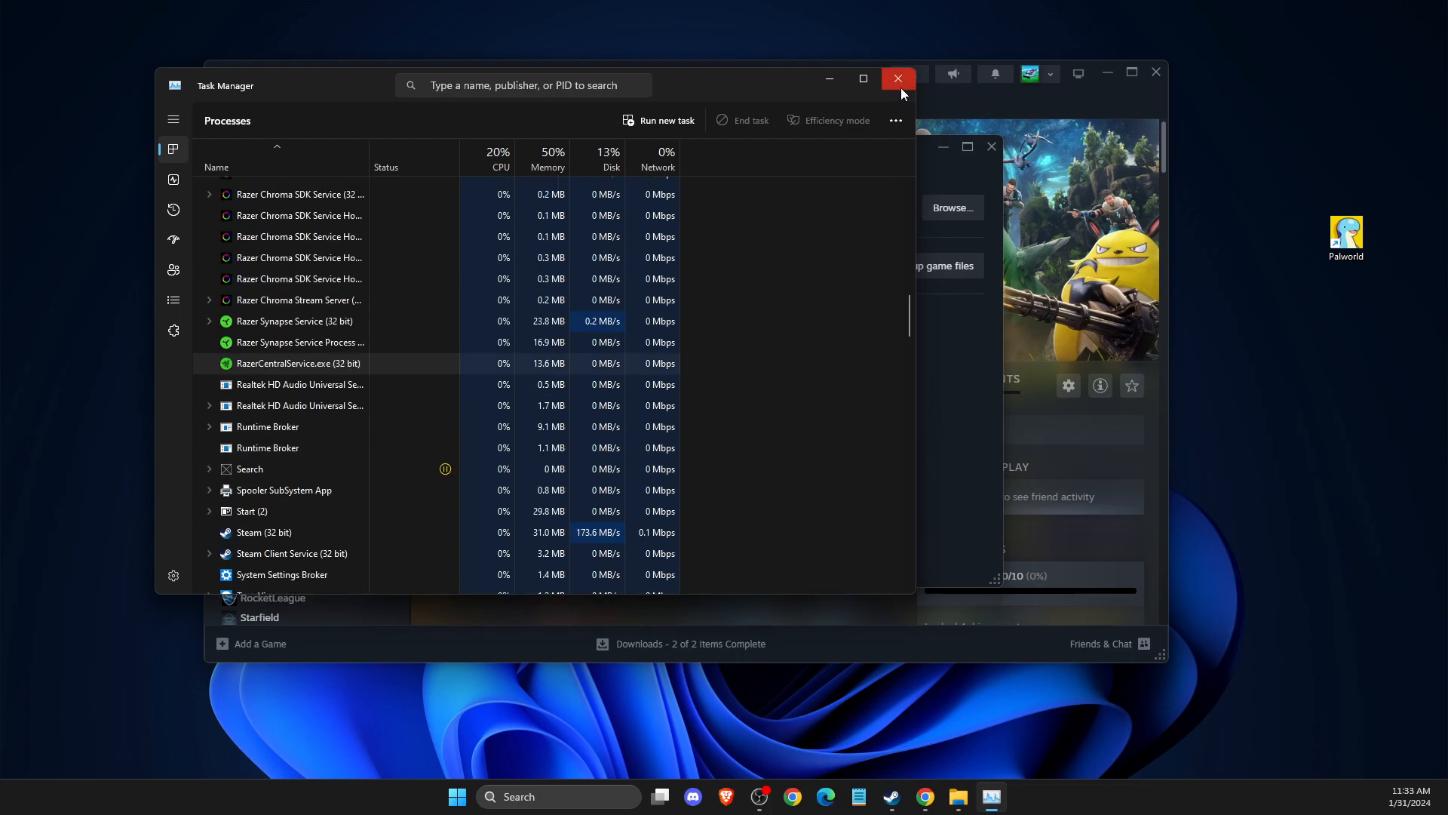
{"action": "left_click", "coordinate": [895, 79]}
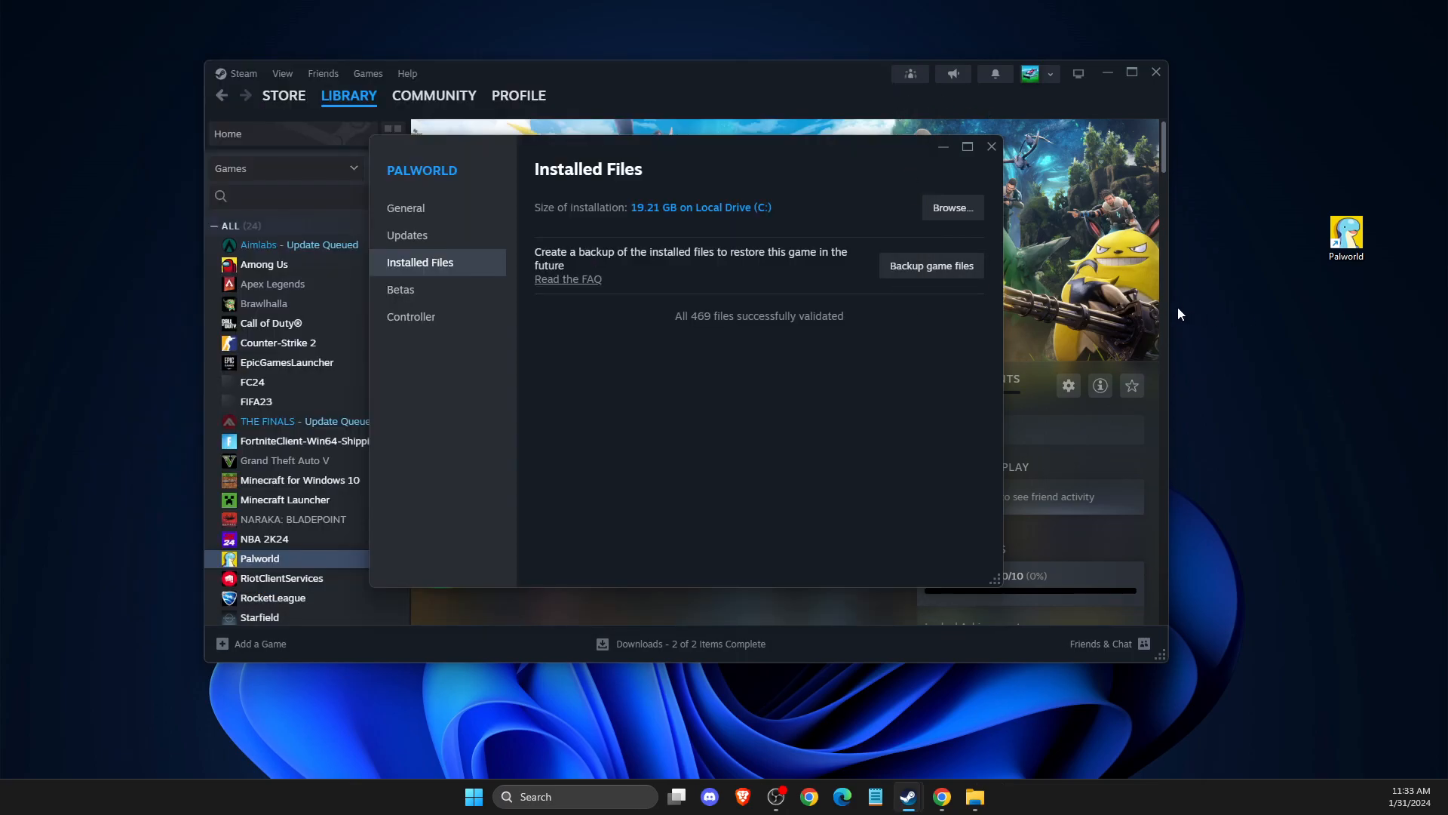
{"action": "mouse_move", "coordinate": [454, 434]}
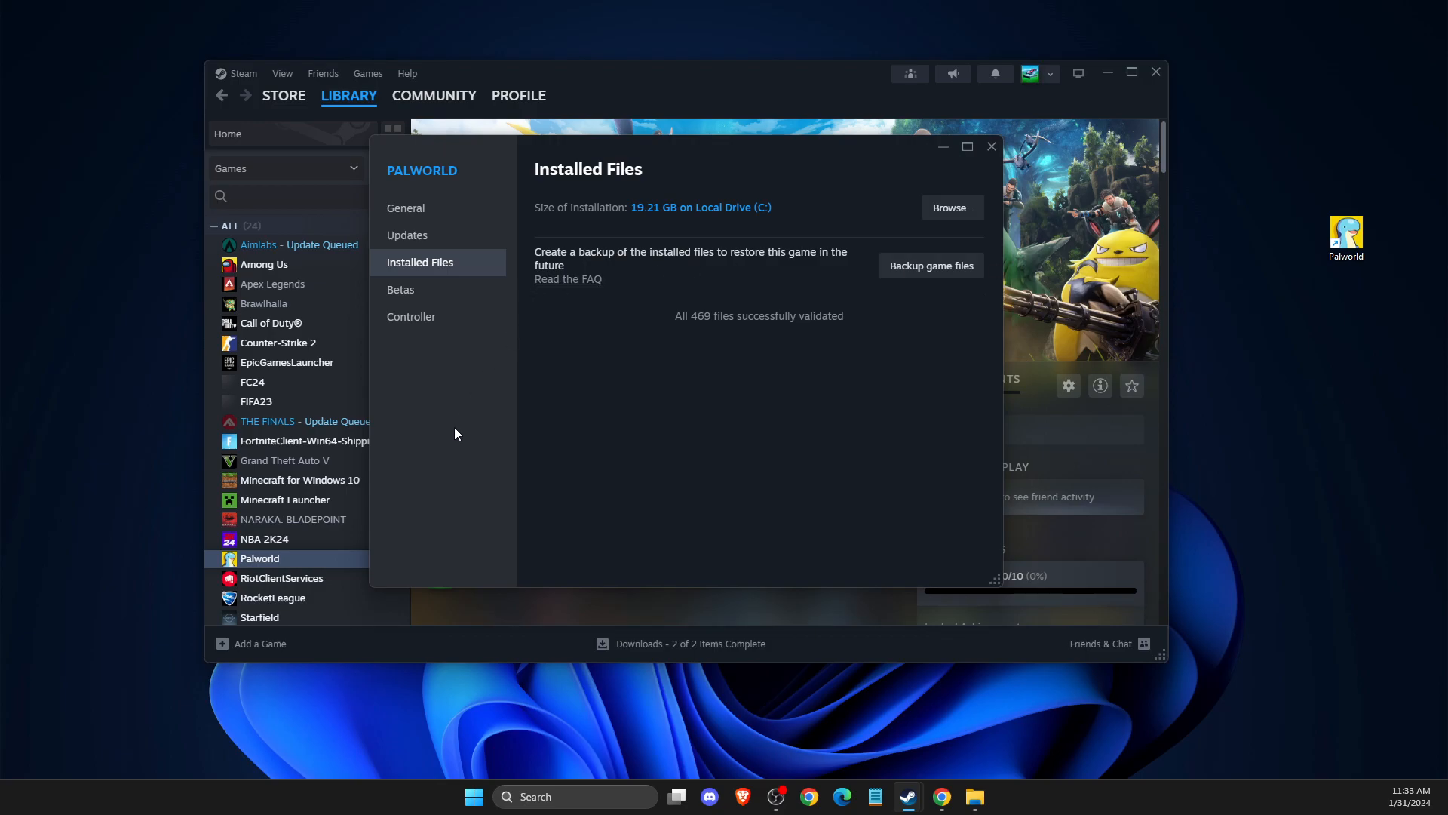
{"action": "mouse_move", "coordinate": [468, 427]}
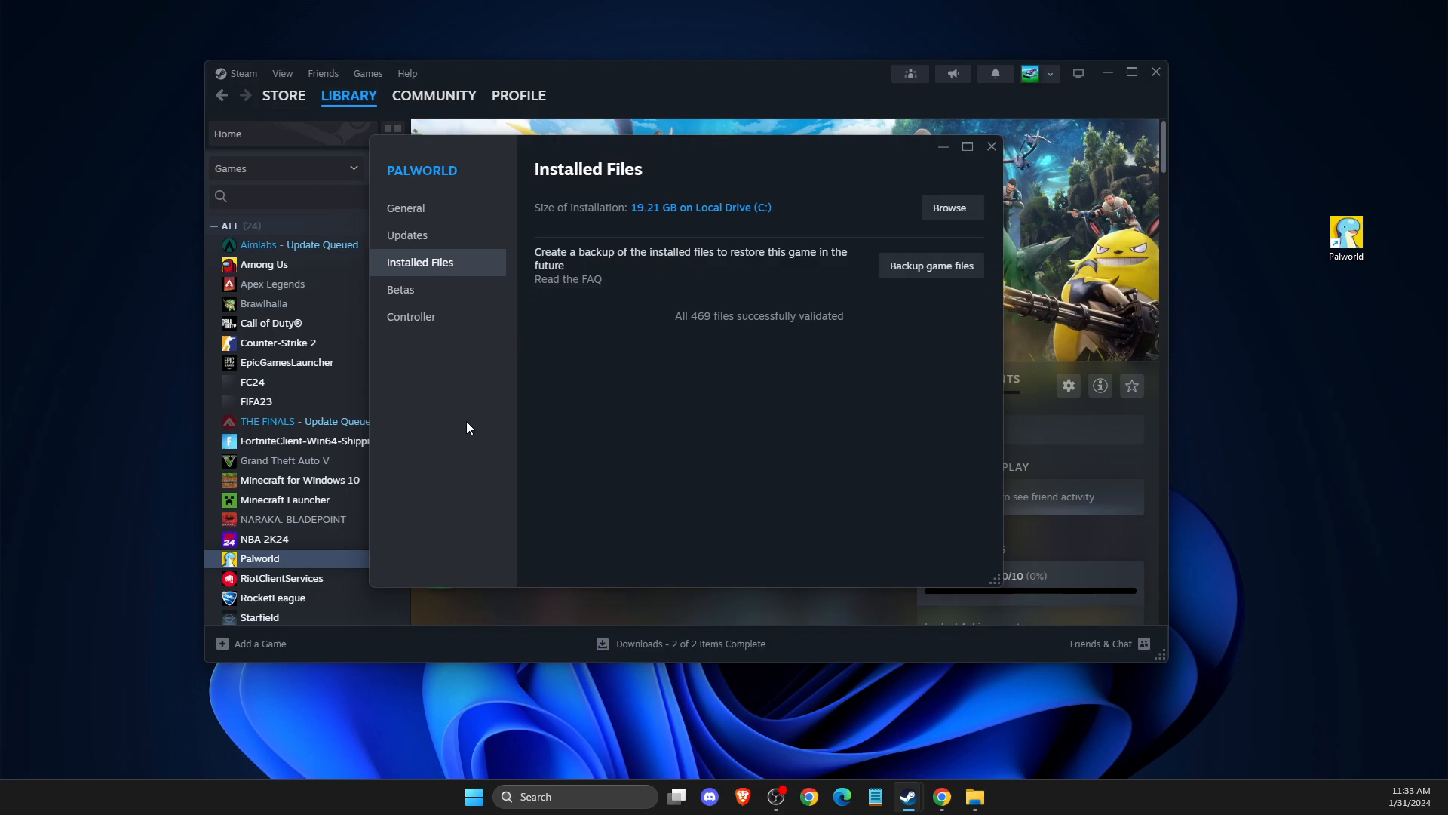
Close Palworld's properties window to return to its library page
{"action": "left_click", "coordinate": [991, 146]}
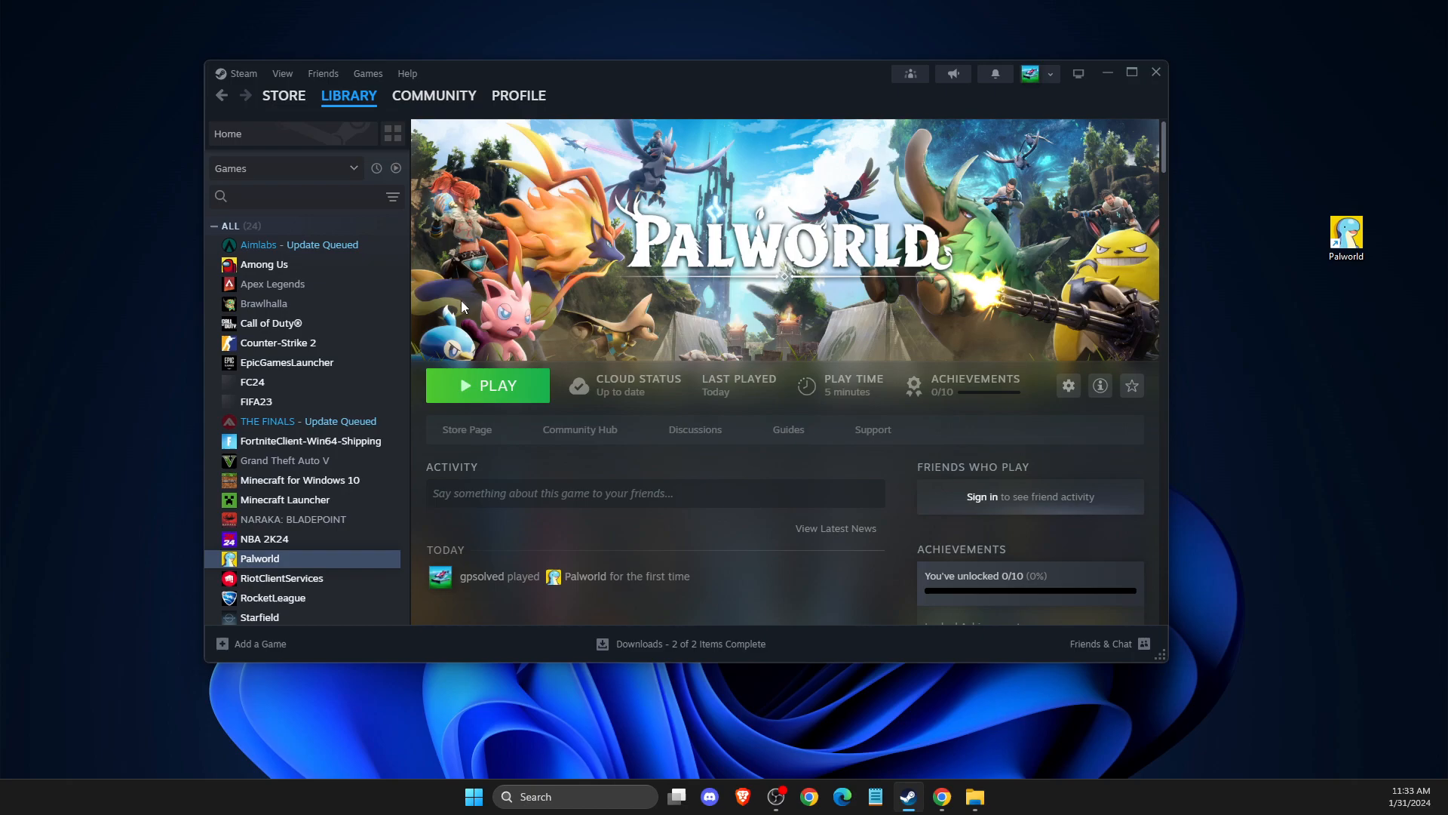
{"action": "mouse_move", "coordinate": [285, 499]}
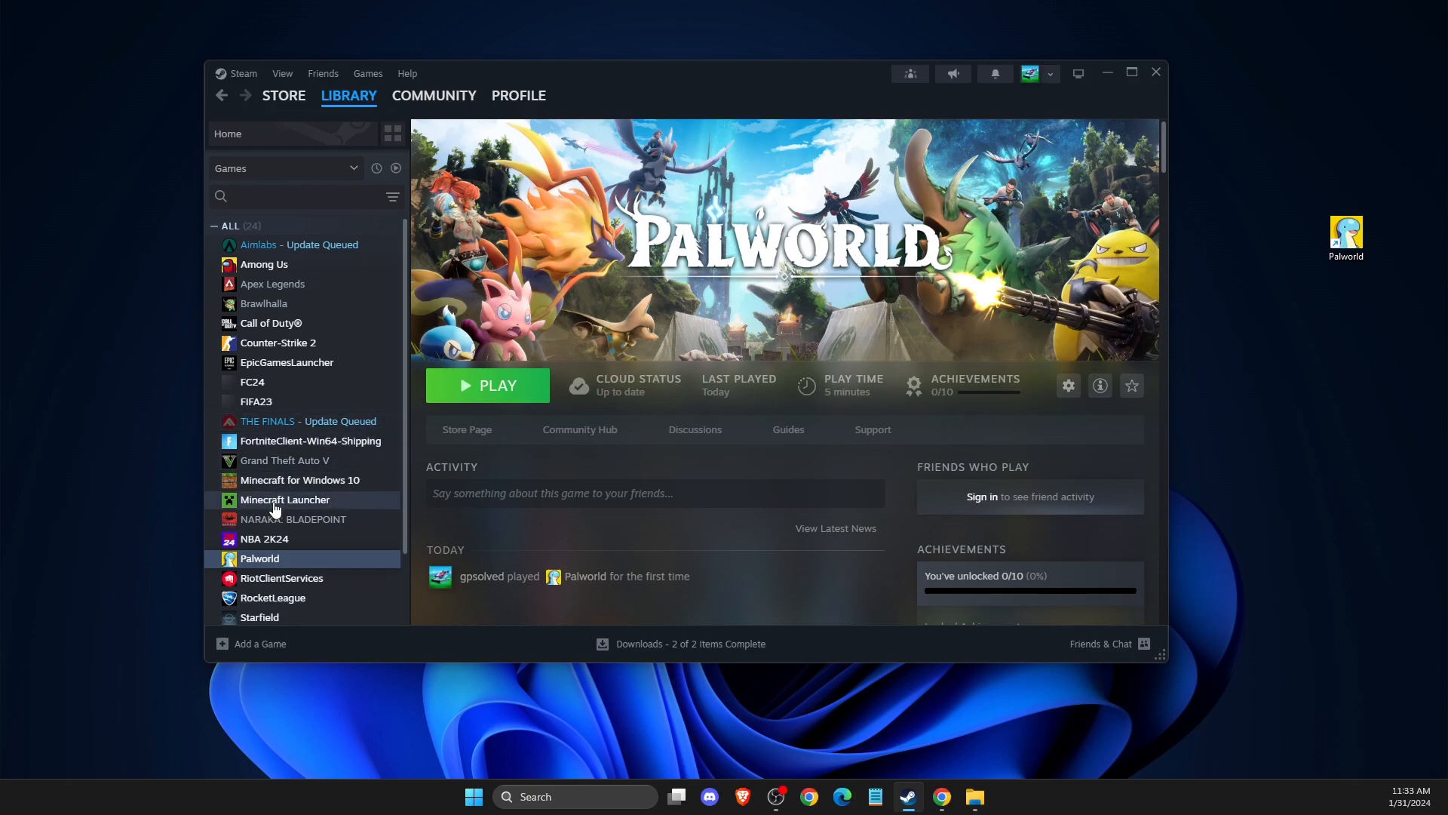
{"action": "mouse_move", "coordinate": [267, 542]}
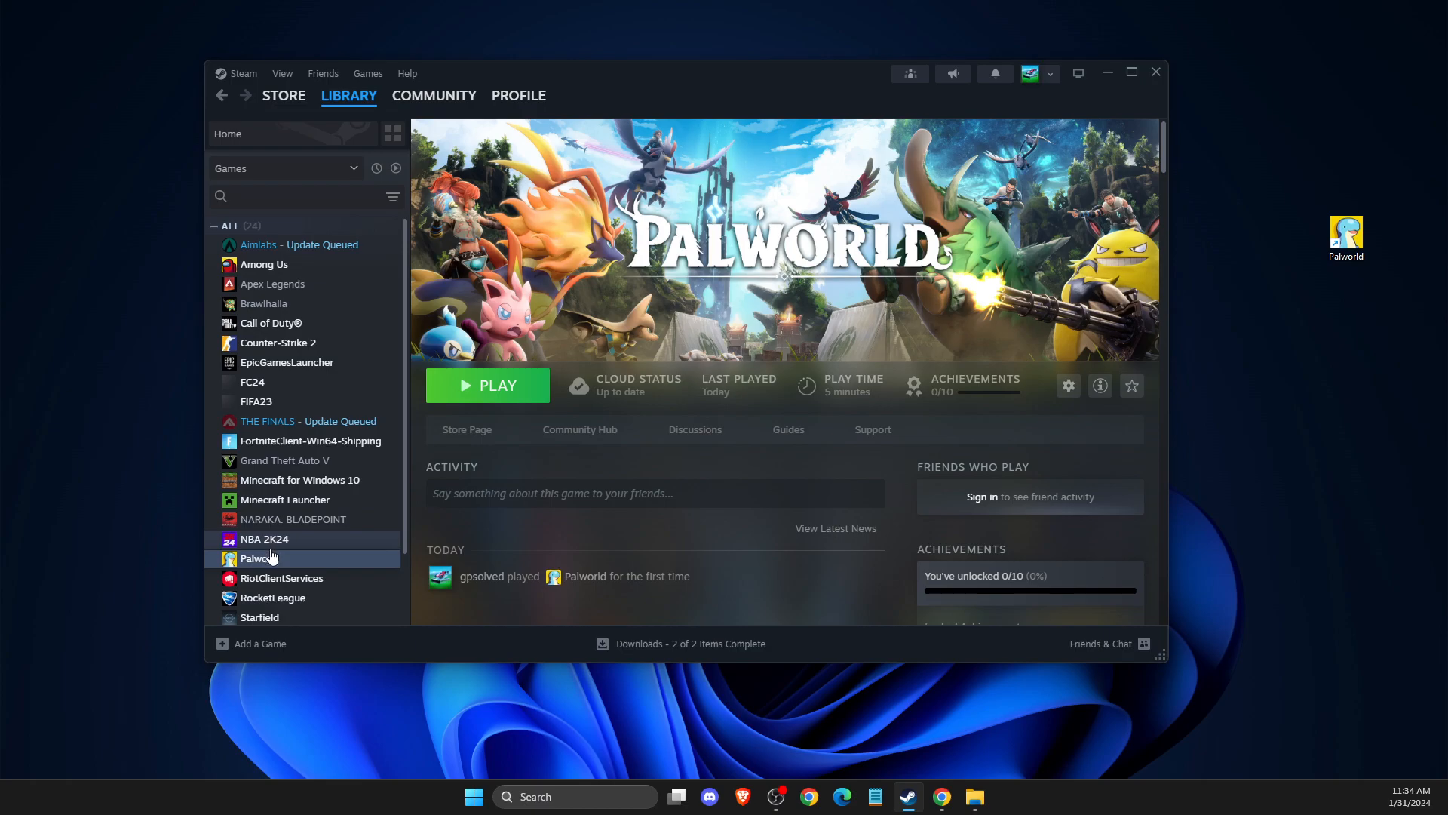
{"action": "left_click", "coordinate": [1068, 385]}
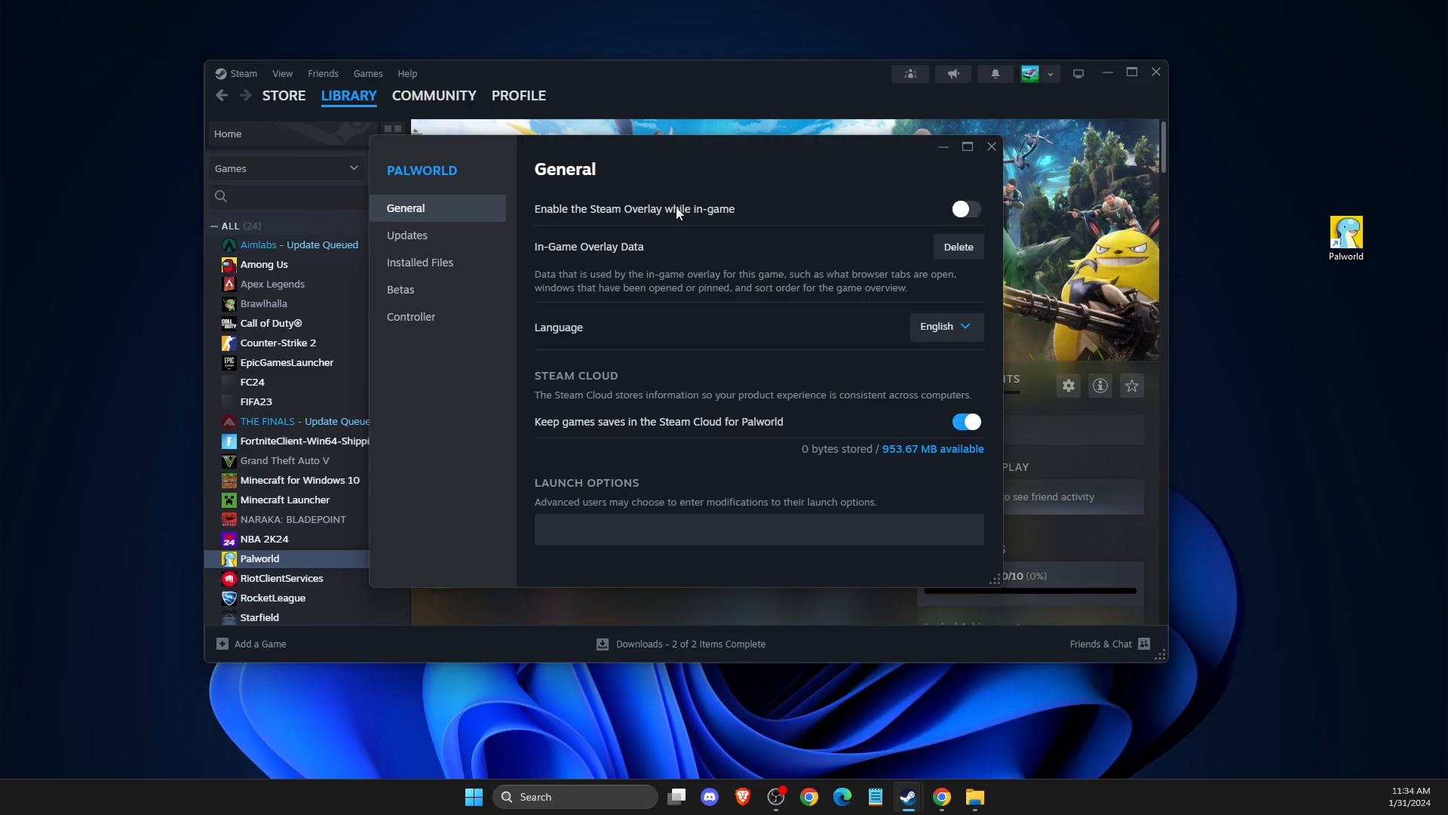
{"action": "mouse_move", "coordinate": [988, 171]}
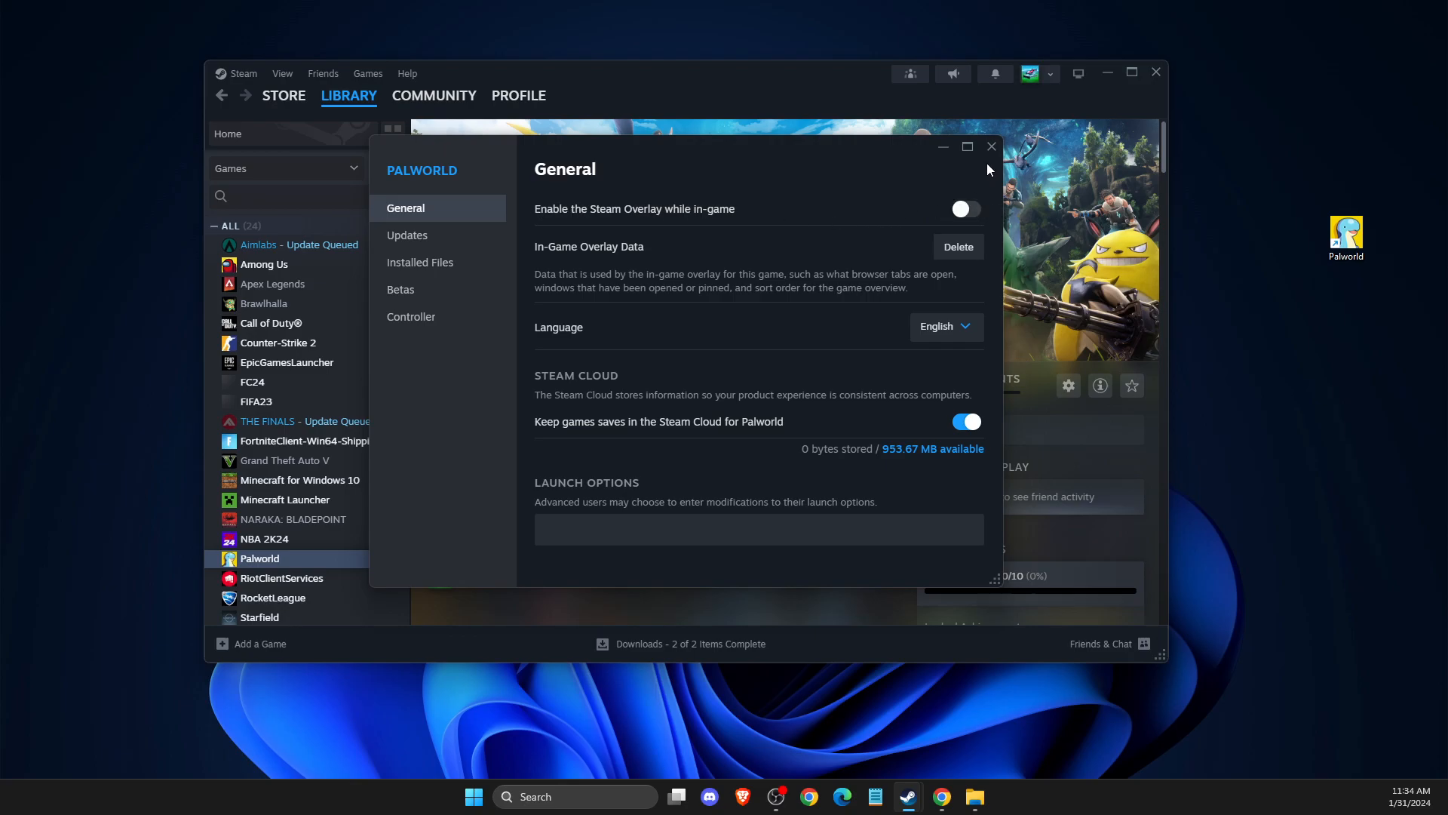
{"action": "left_click", "coordinate": [992, 147]}
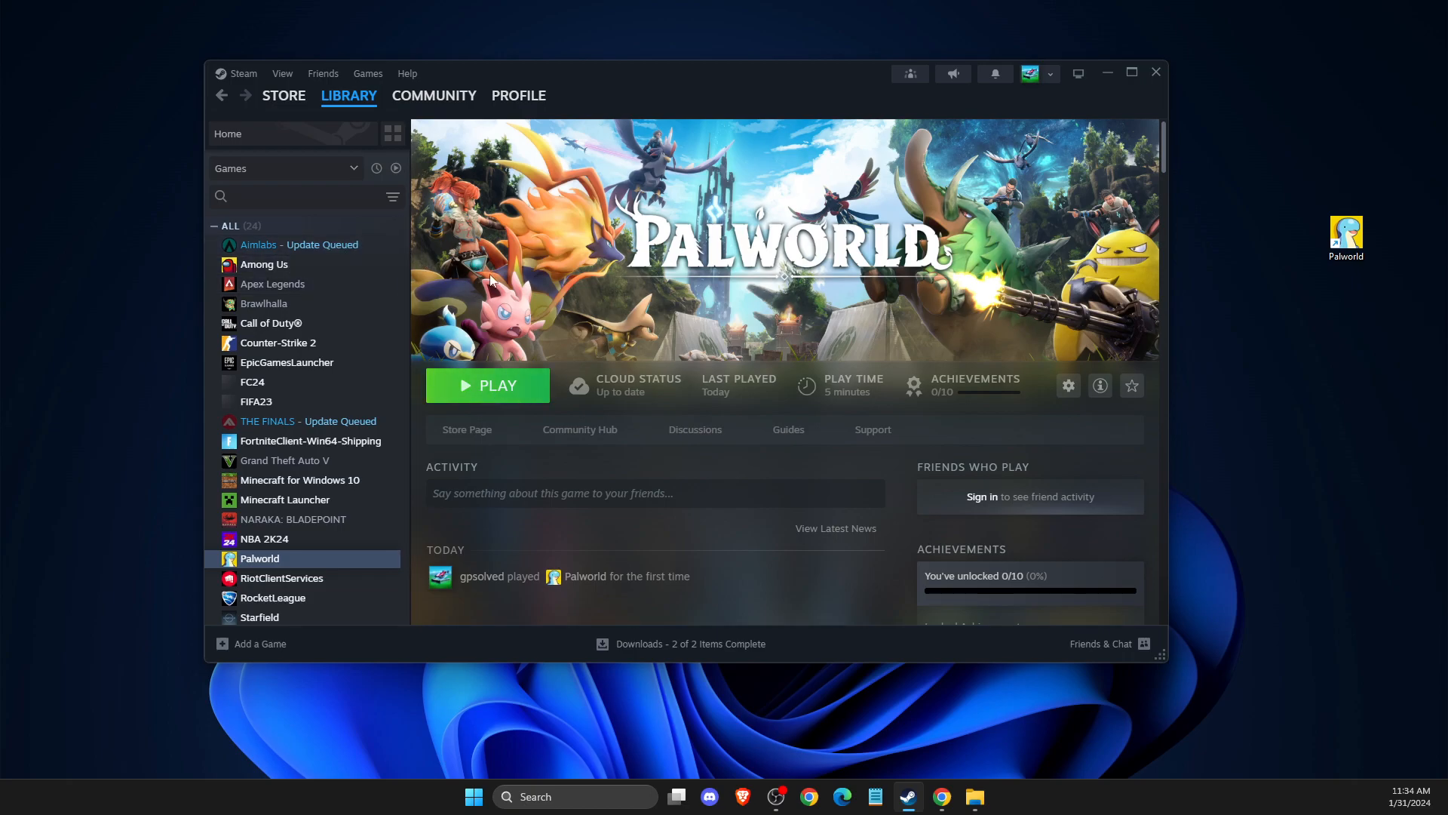
Switch the In-Game Overlay off in GeForce Experience's General settings
{"action": "left_click", "coordinate": [472, 796]}
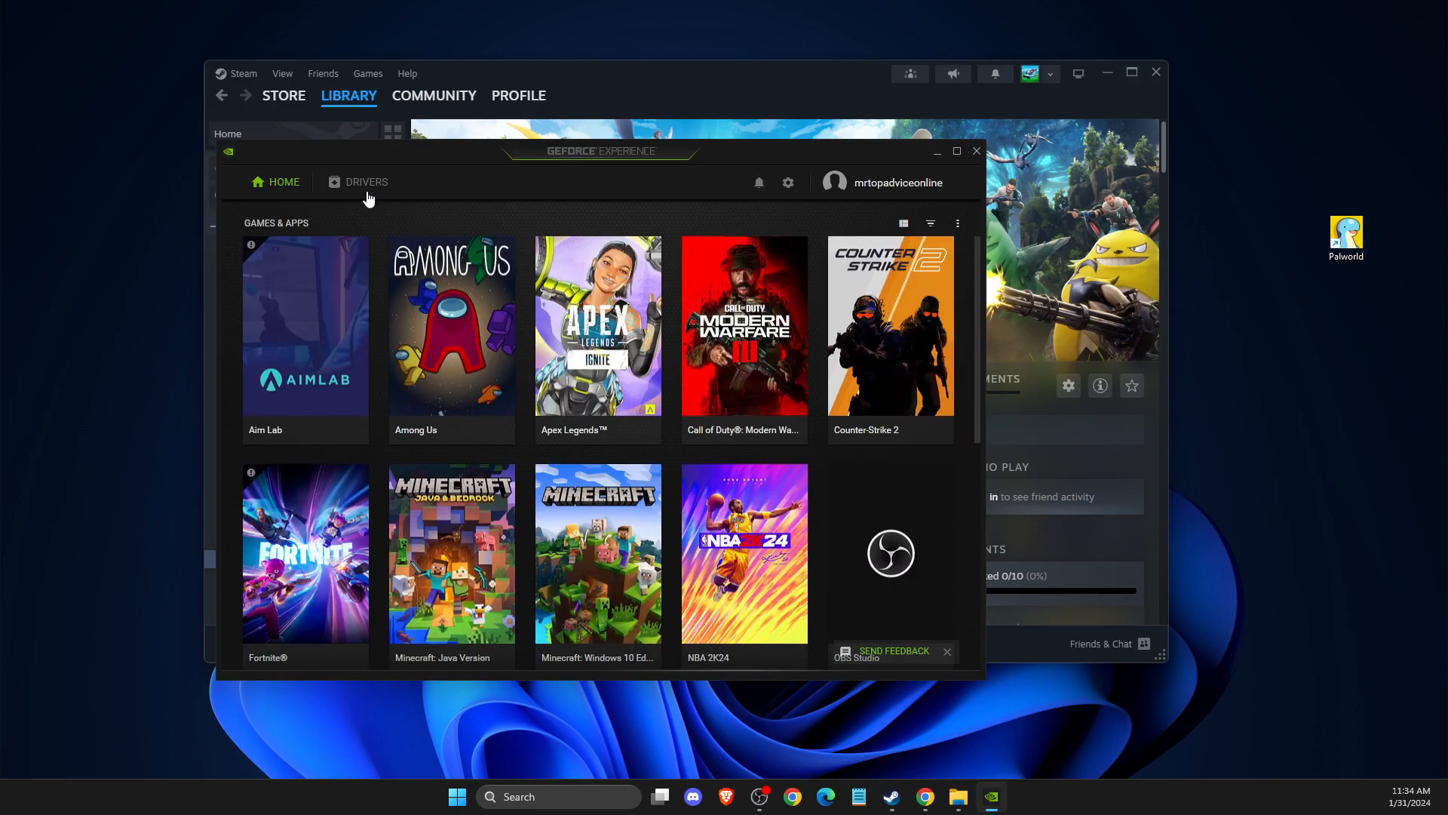
{"action": "left_click", "coordinate": [787, 181]}
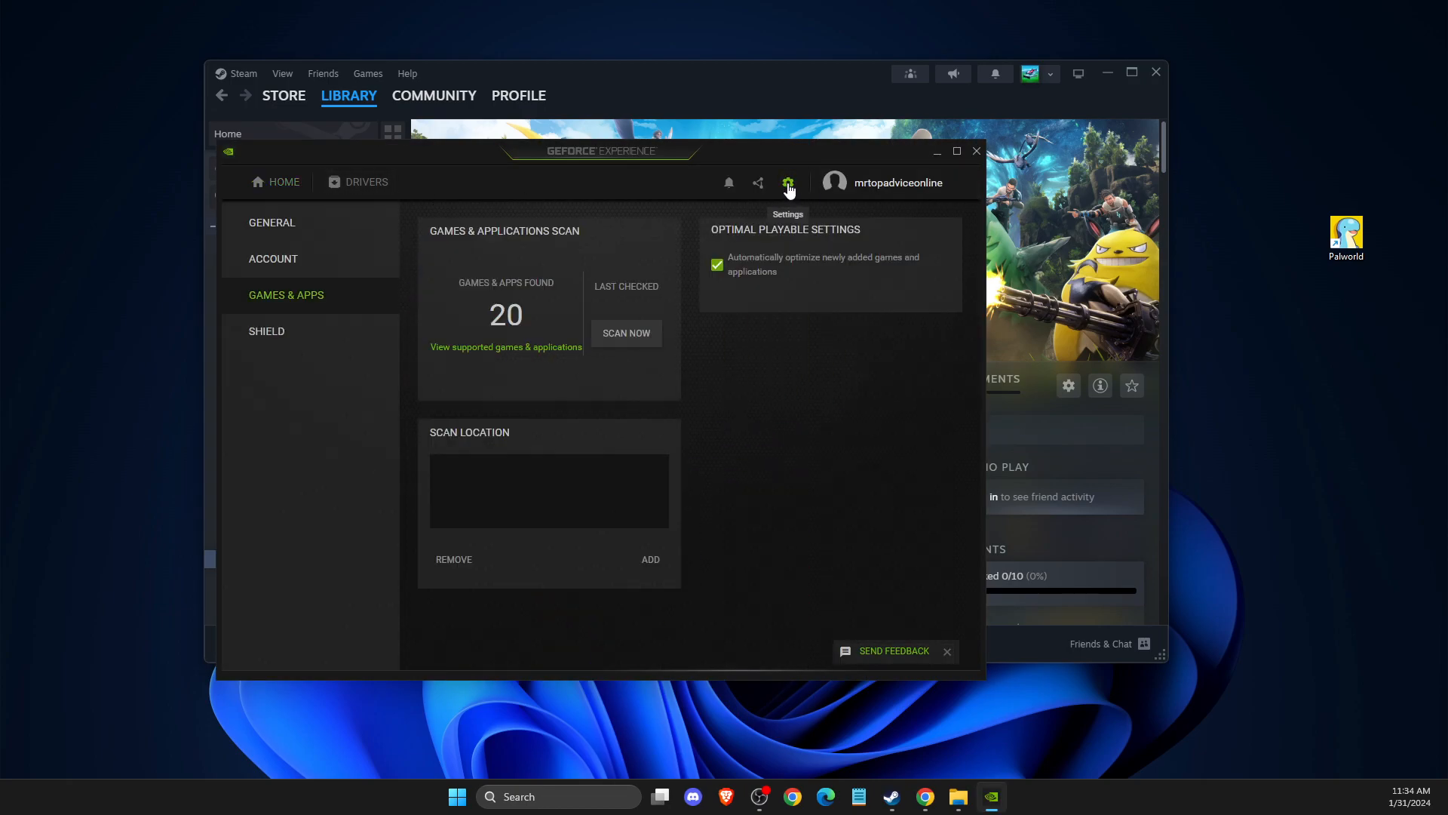
{"action": "left_click", "coordinate": [272, 222]}
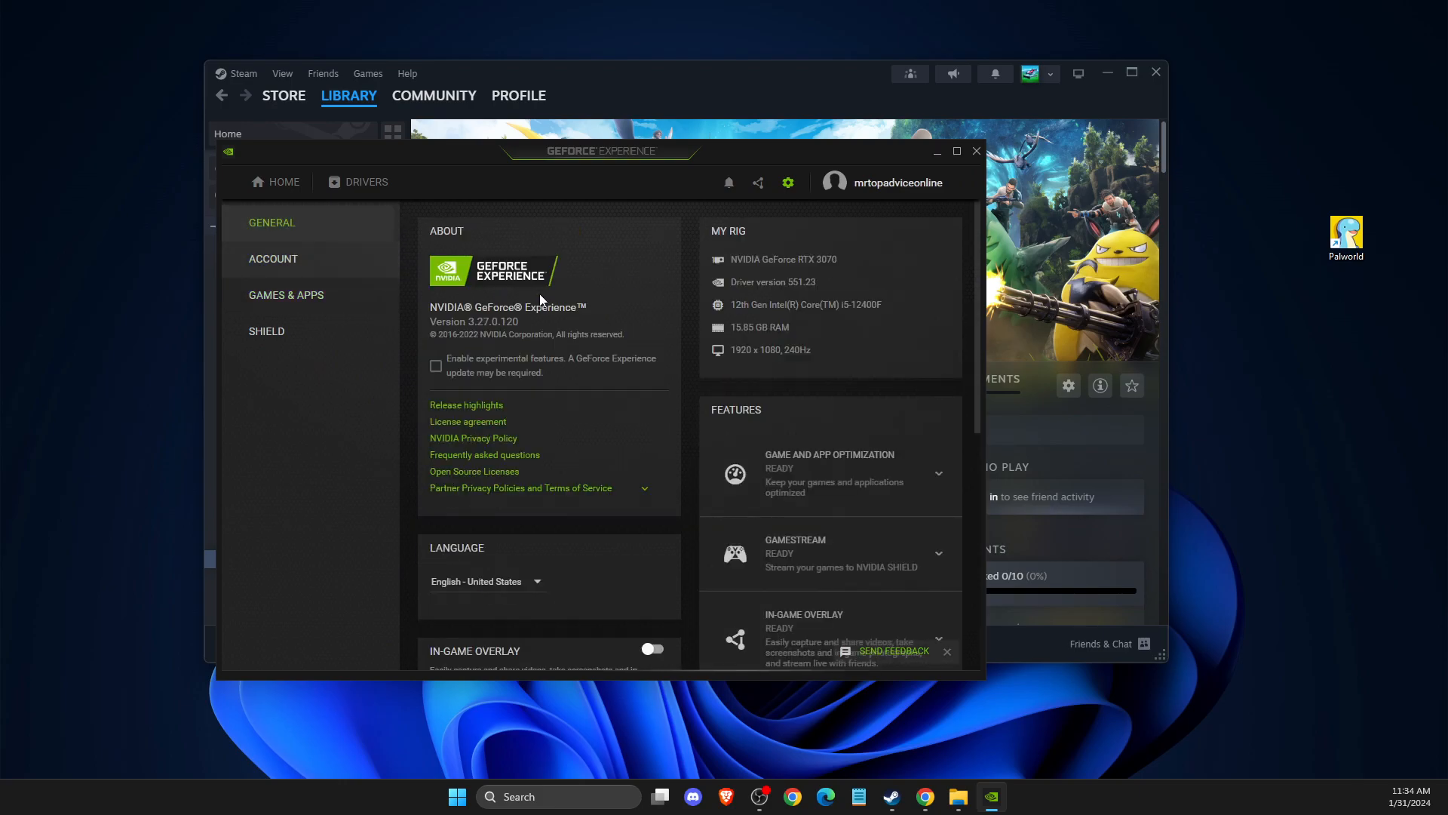
{"action": "scroll", "scroll_direction": "down", "scroll_amount": 3}
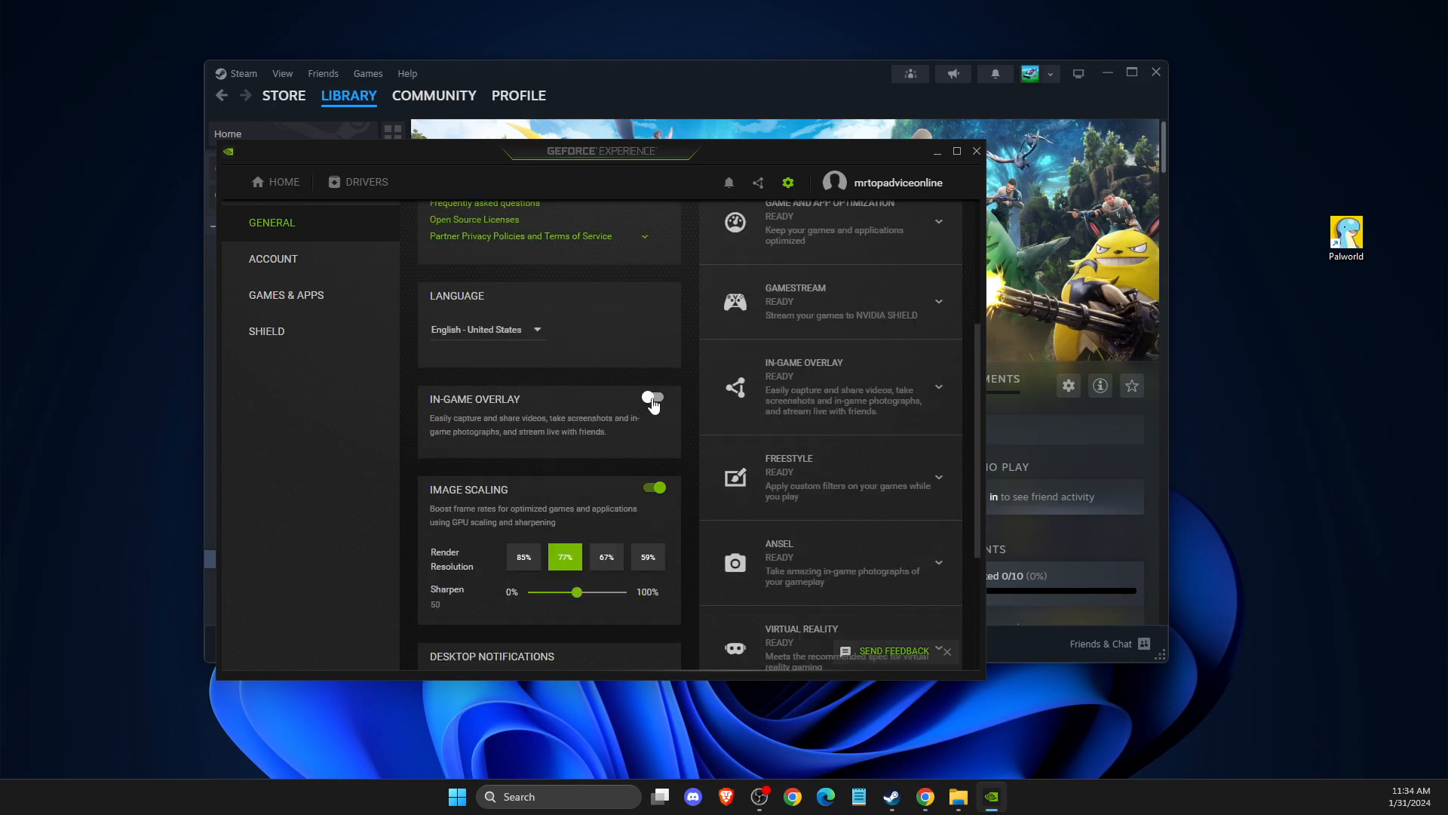
{"action": "left_click", "coordinate": [975, 150]}
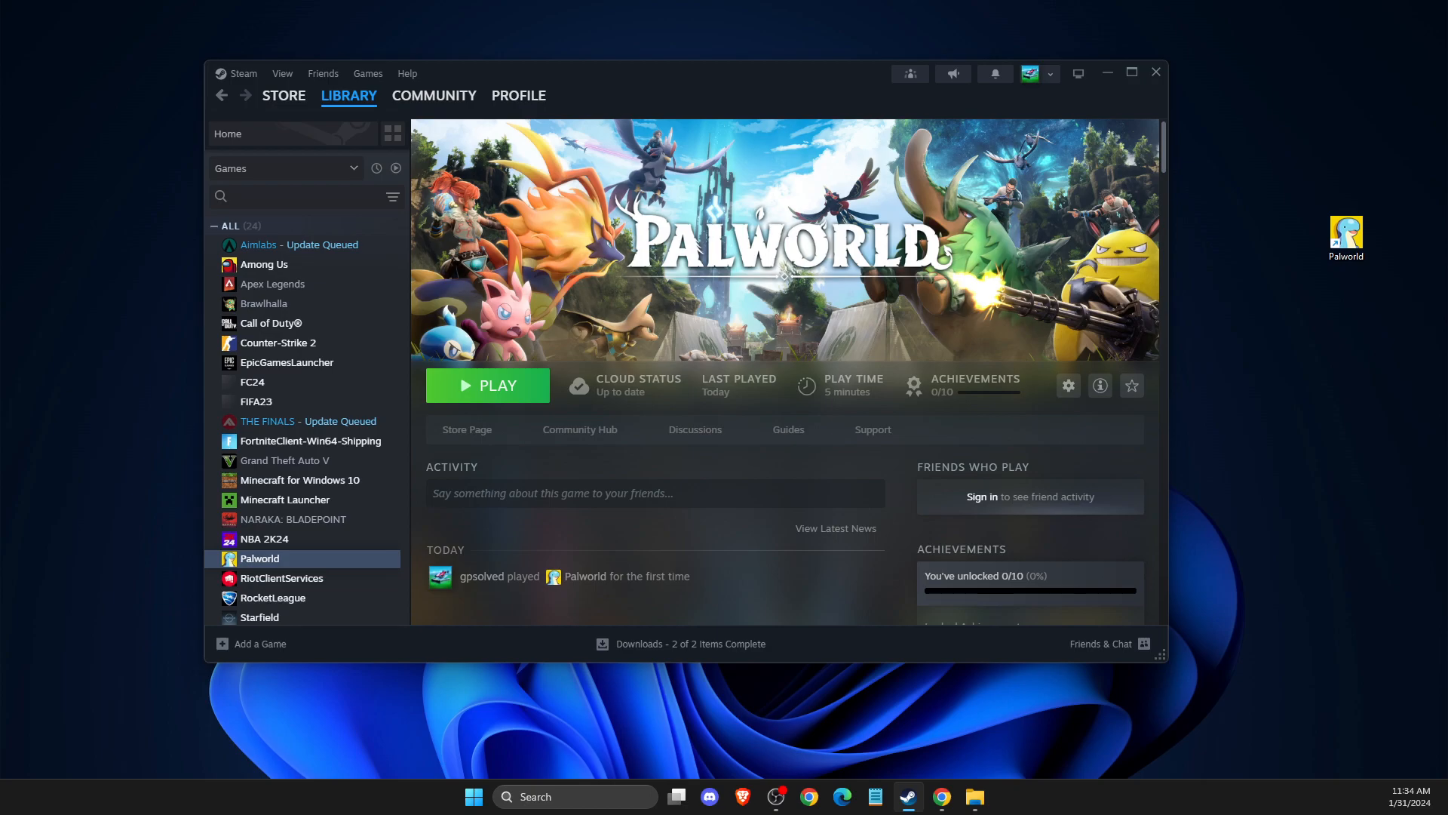
{"action": "mouse_move", "coordinate": [694, 262]}
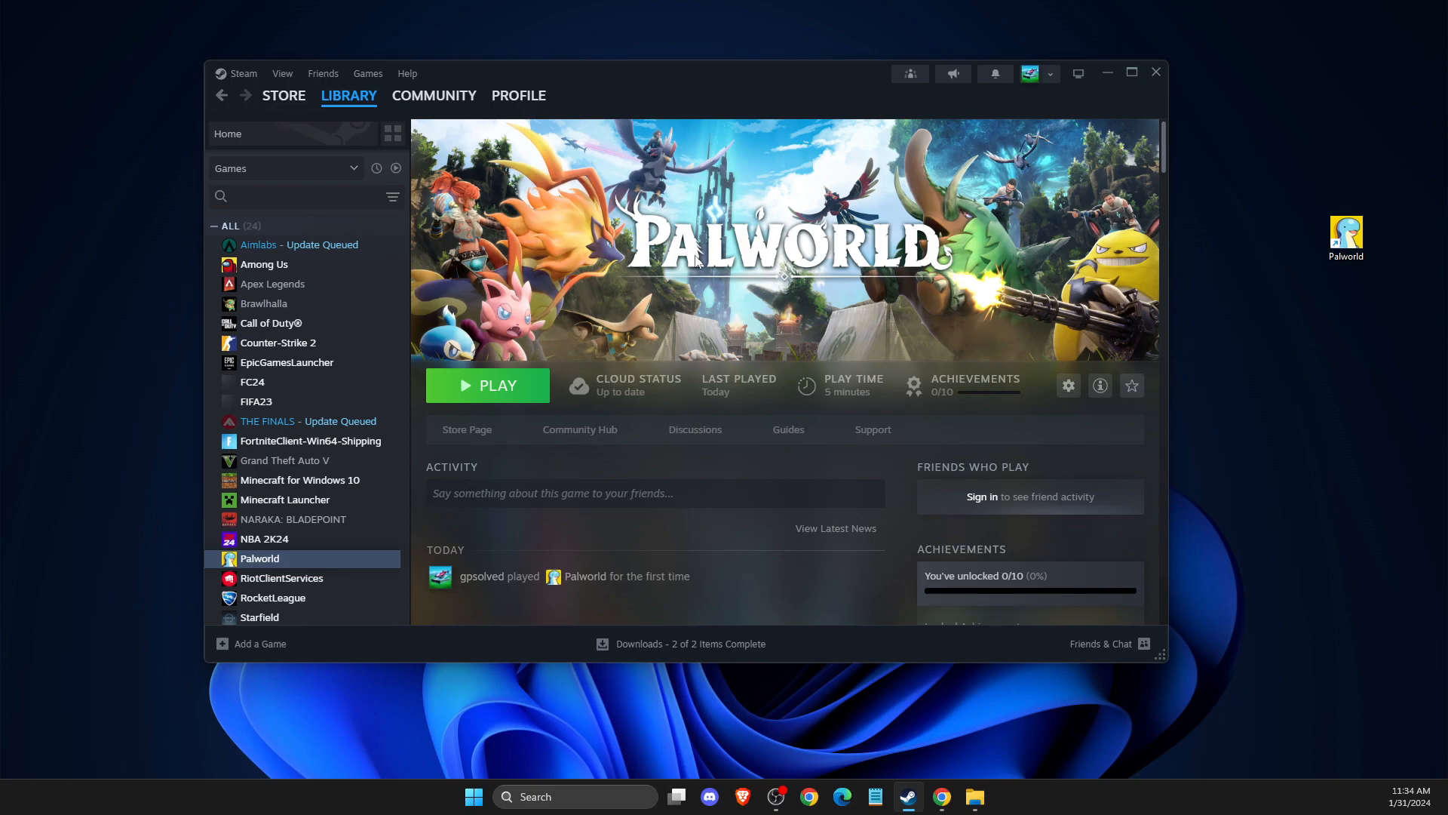
{"action": "mouse_move", "coordinate": [791, 222]}
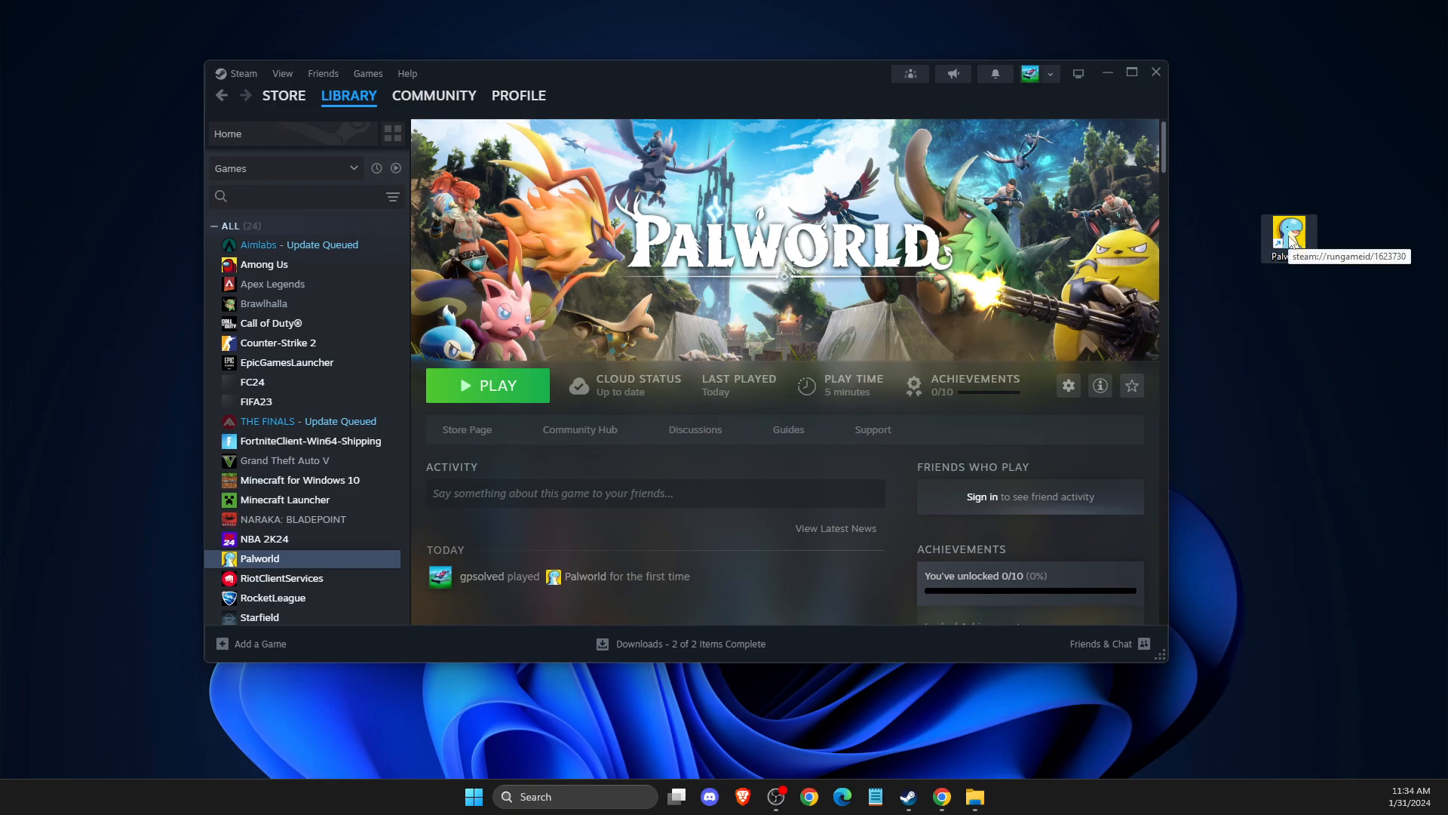
{"action": "right_click", "coordinate": [1287, 233]}
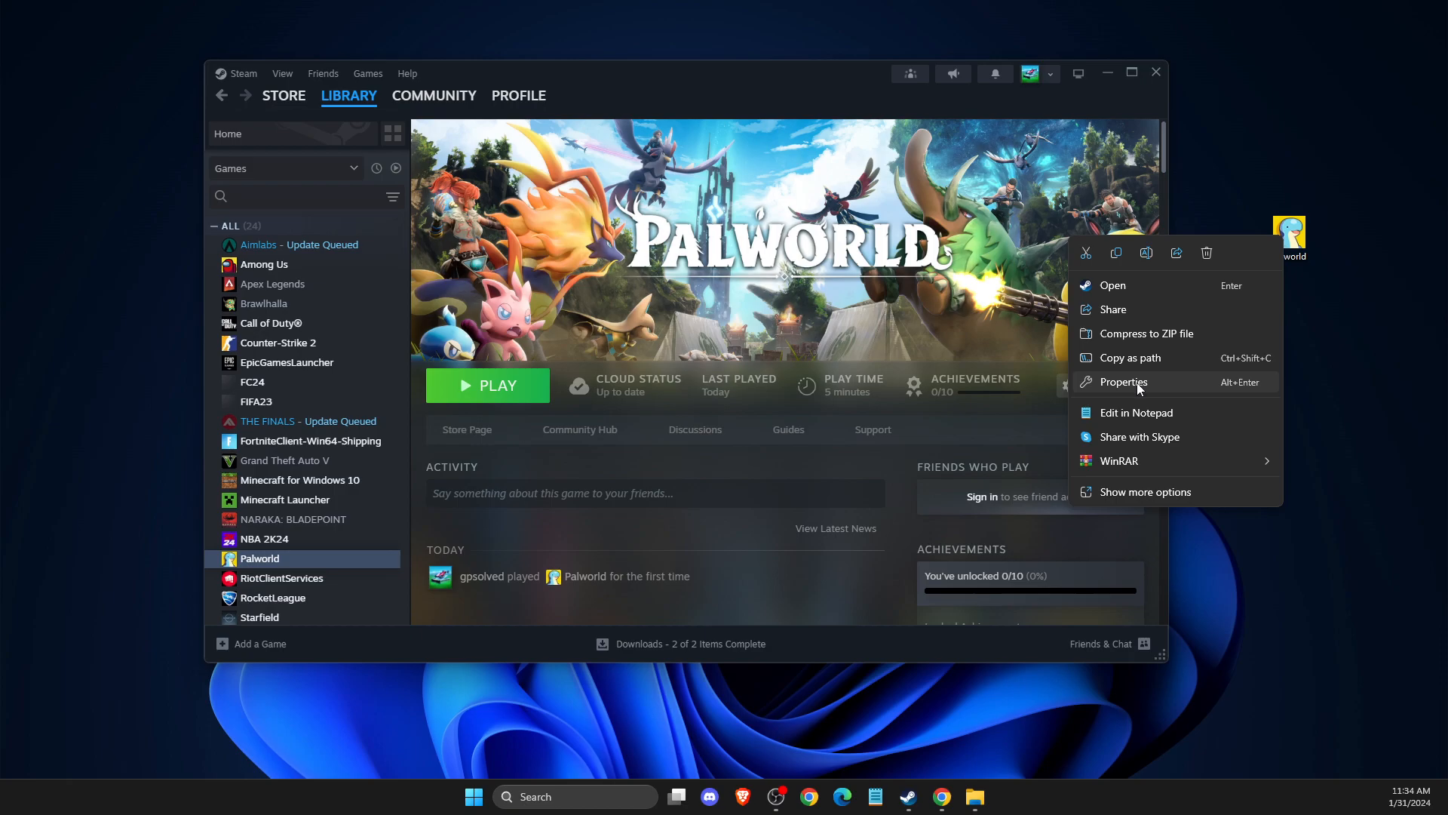
{"action": "left_click", "coordinate": [1145, 491]}
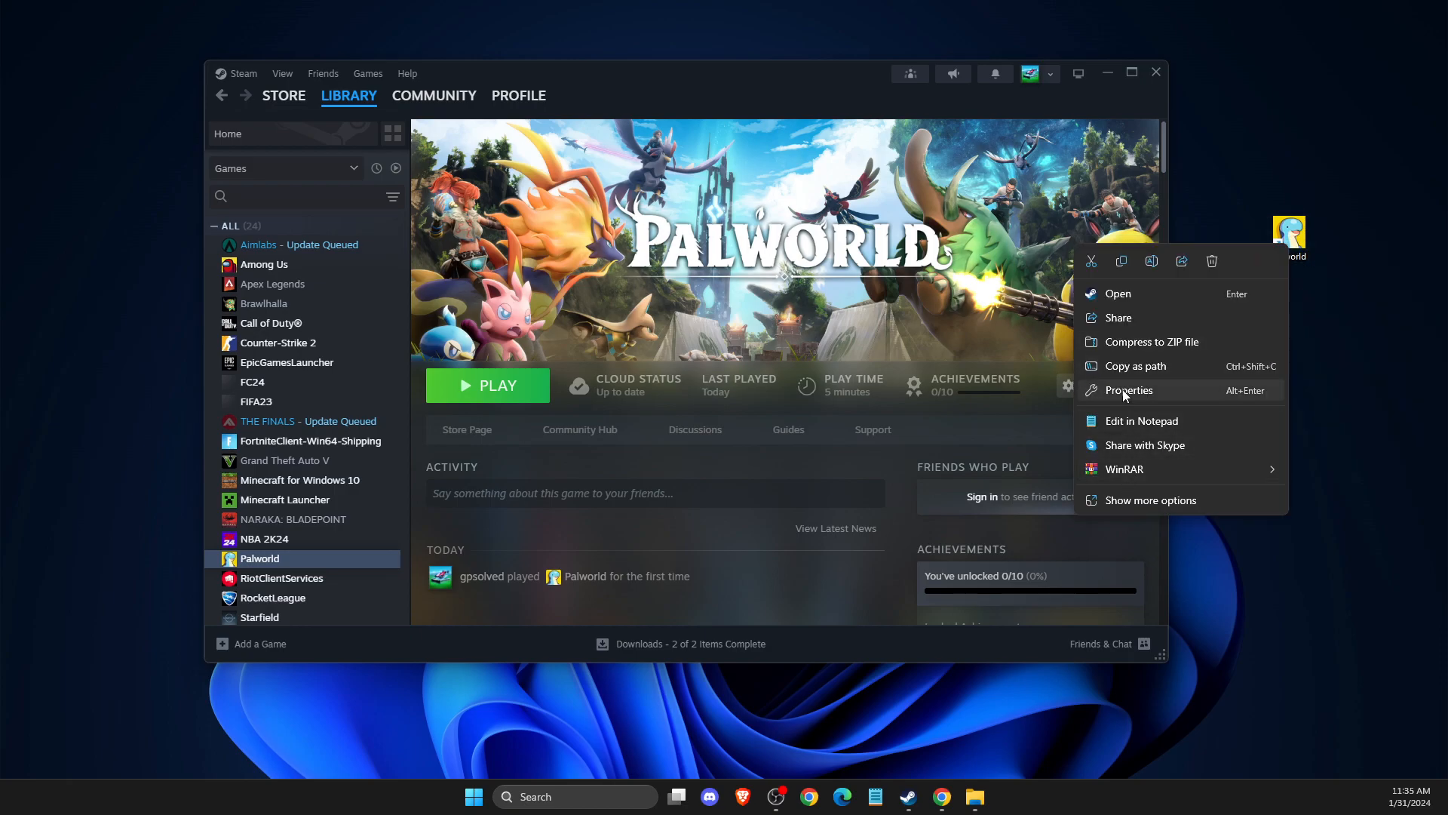
{"action": "left_click", "coordinate": [1128, 390]}
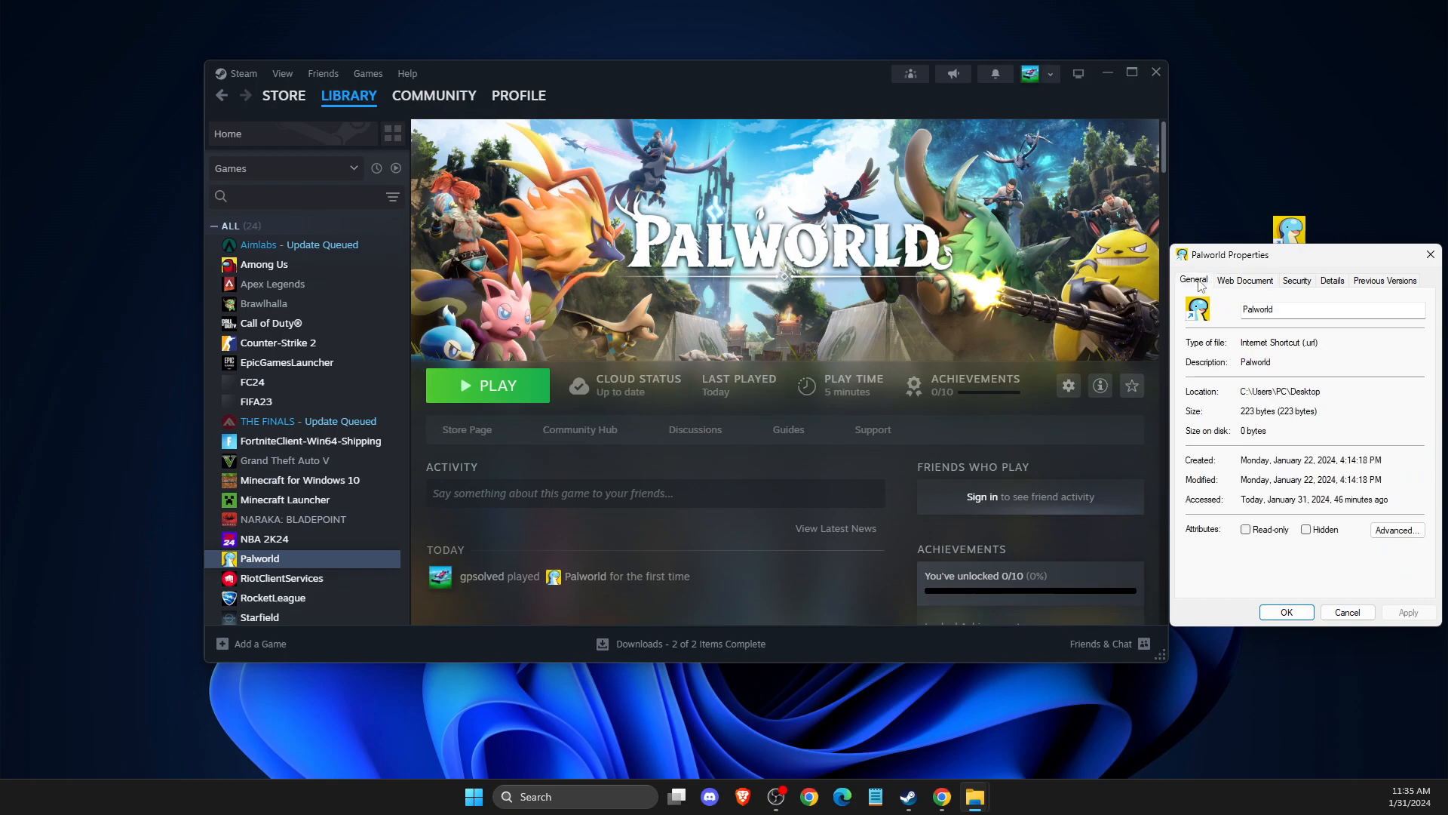
{"action": "left_click", "coordinate": [1243, 280]}
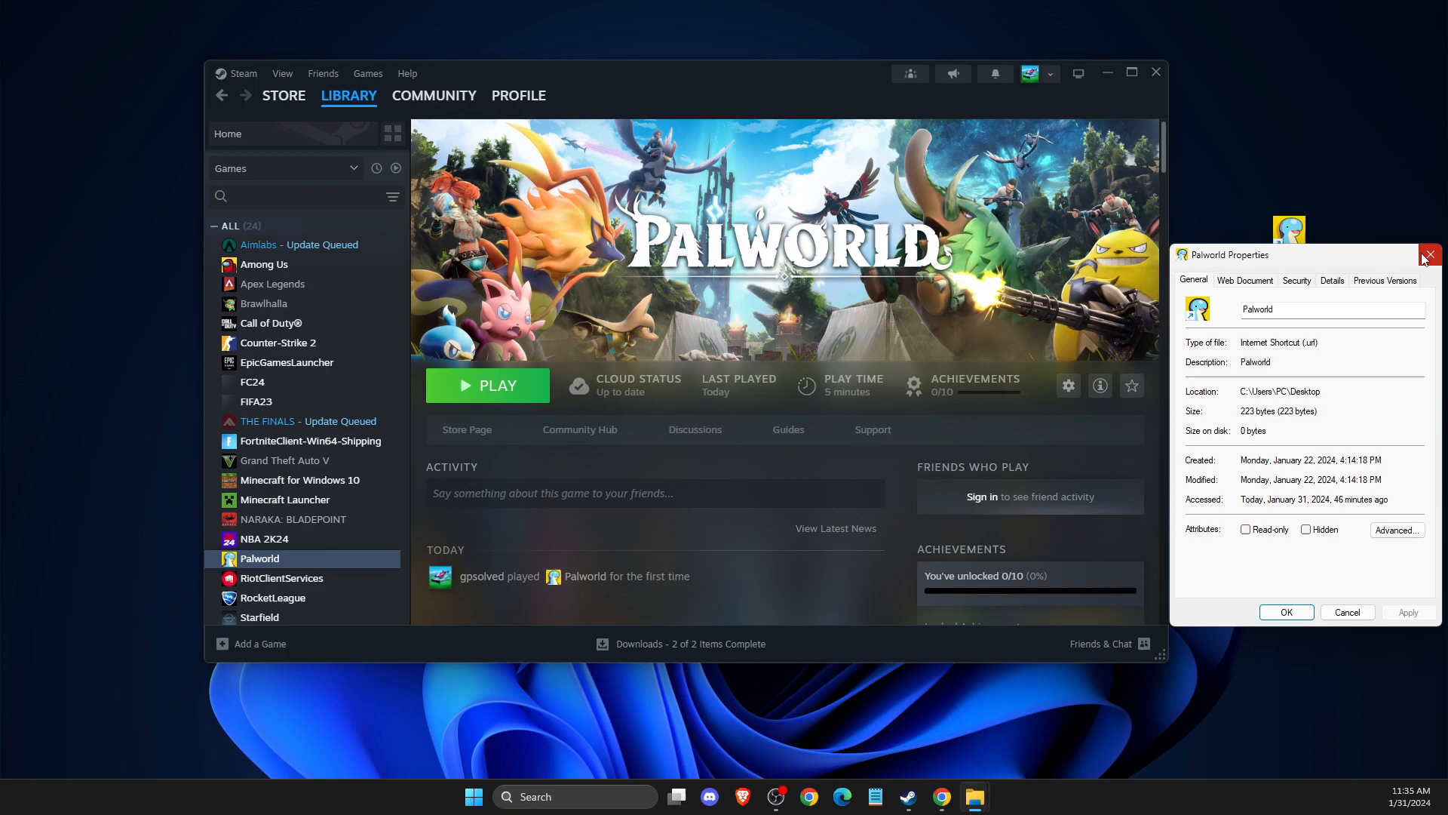
{"action": "left_click", "coordinate": [1429, 255]}
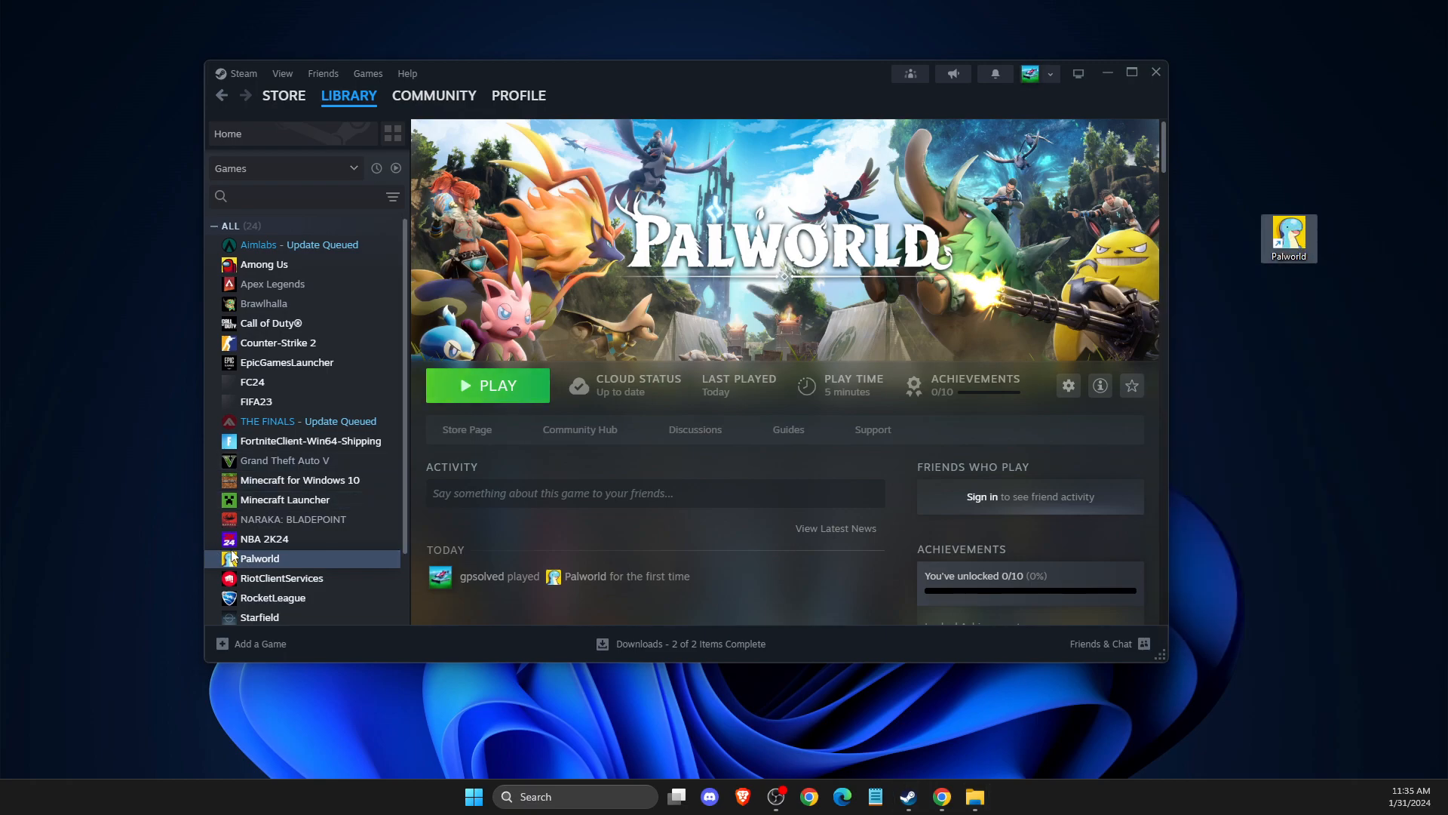
Open Palworld's install folder via Properties > Installed Files > Browse, showing Binaries
{"action": "left_click", "coordinate": [1067, 386]}
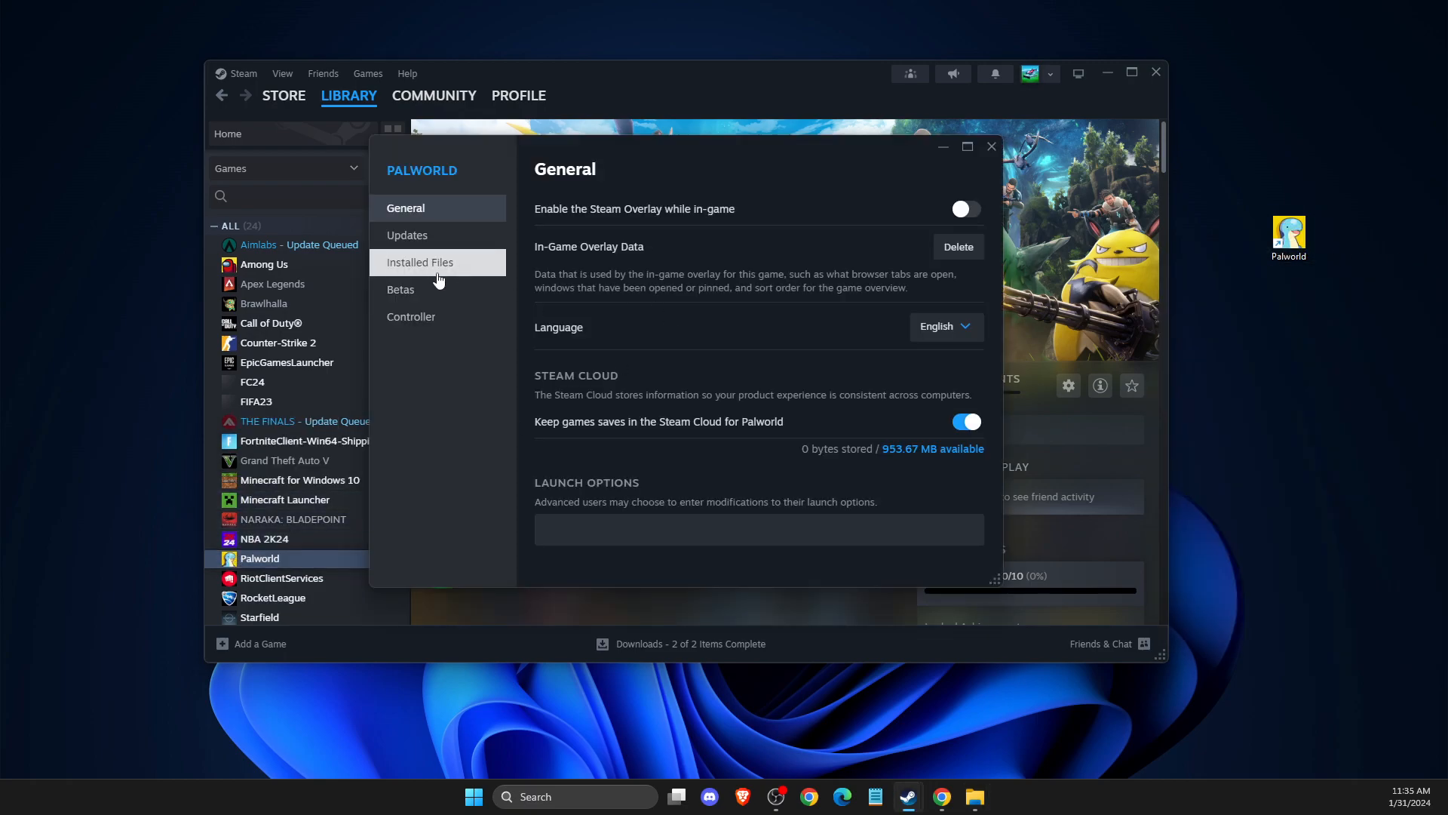
{"action": "left_click", "coordinate": [420, 262]}
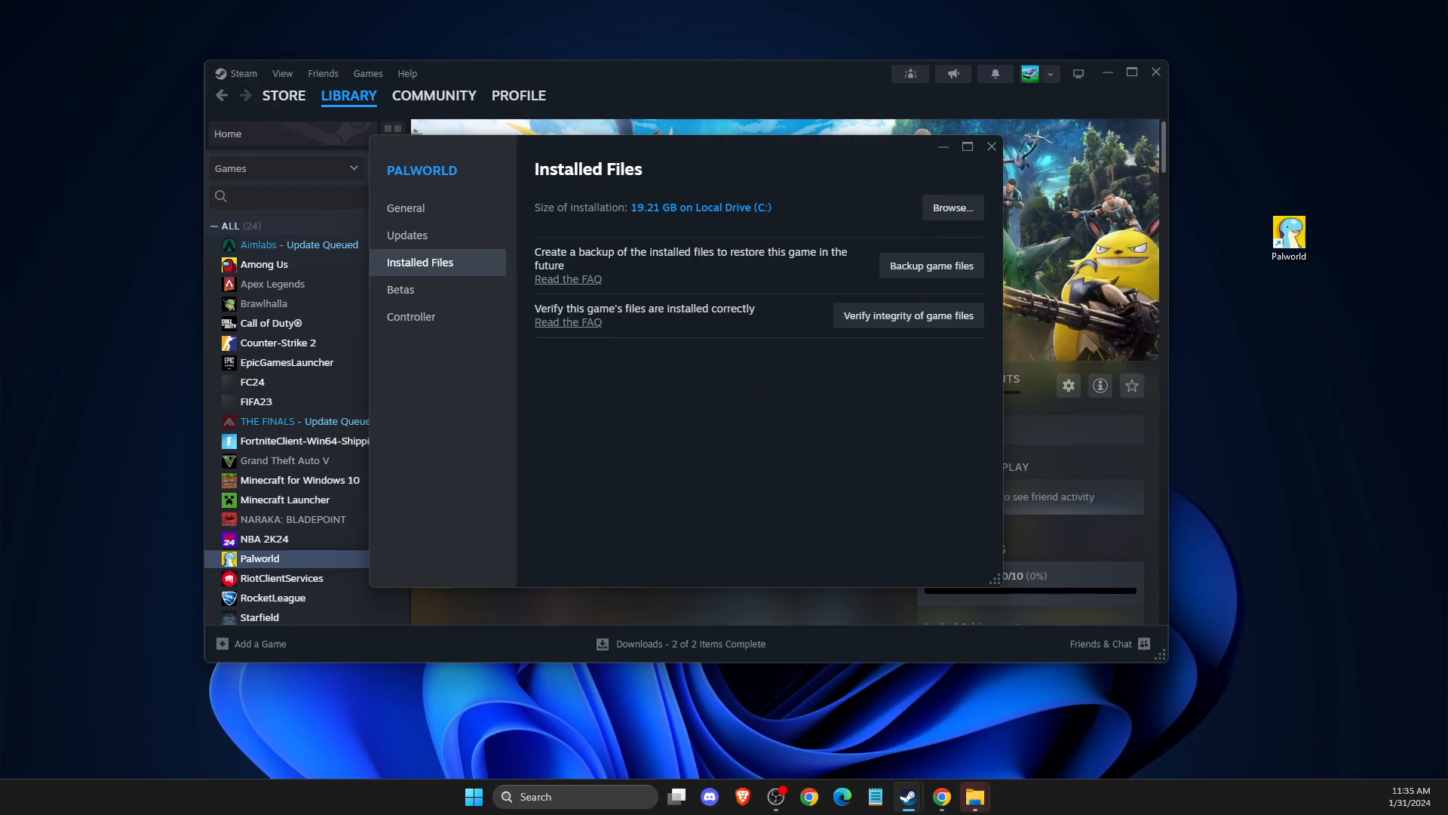
{"action": "left_click", "coordinate": [951, 207]}
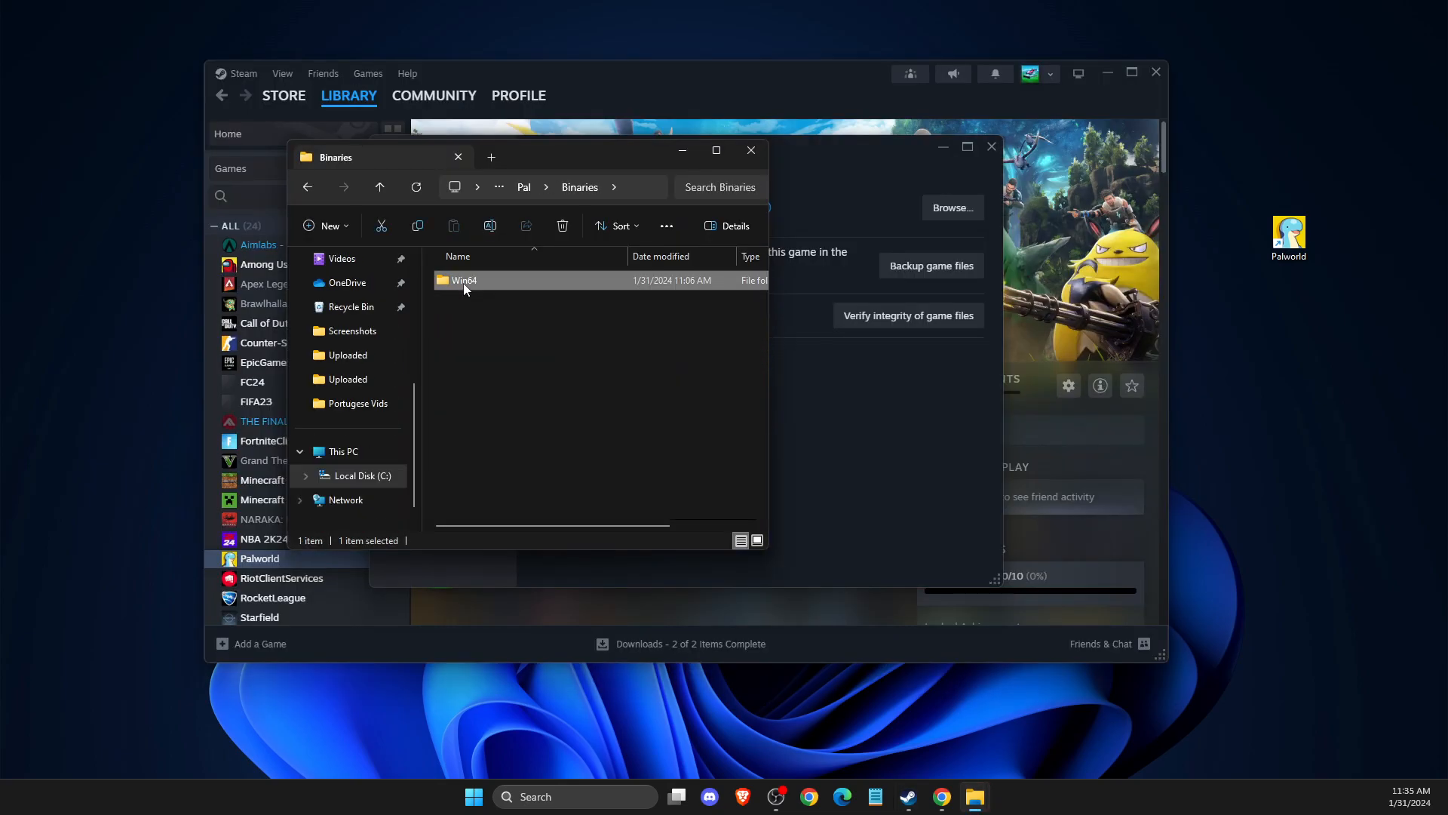
Create a desktop shortcut for Palworld-Win64-Shipping.exe from its context menu
{"action": "right_click", "coordinate": [467, 461]}
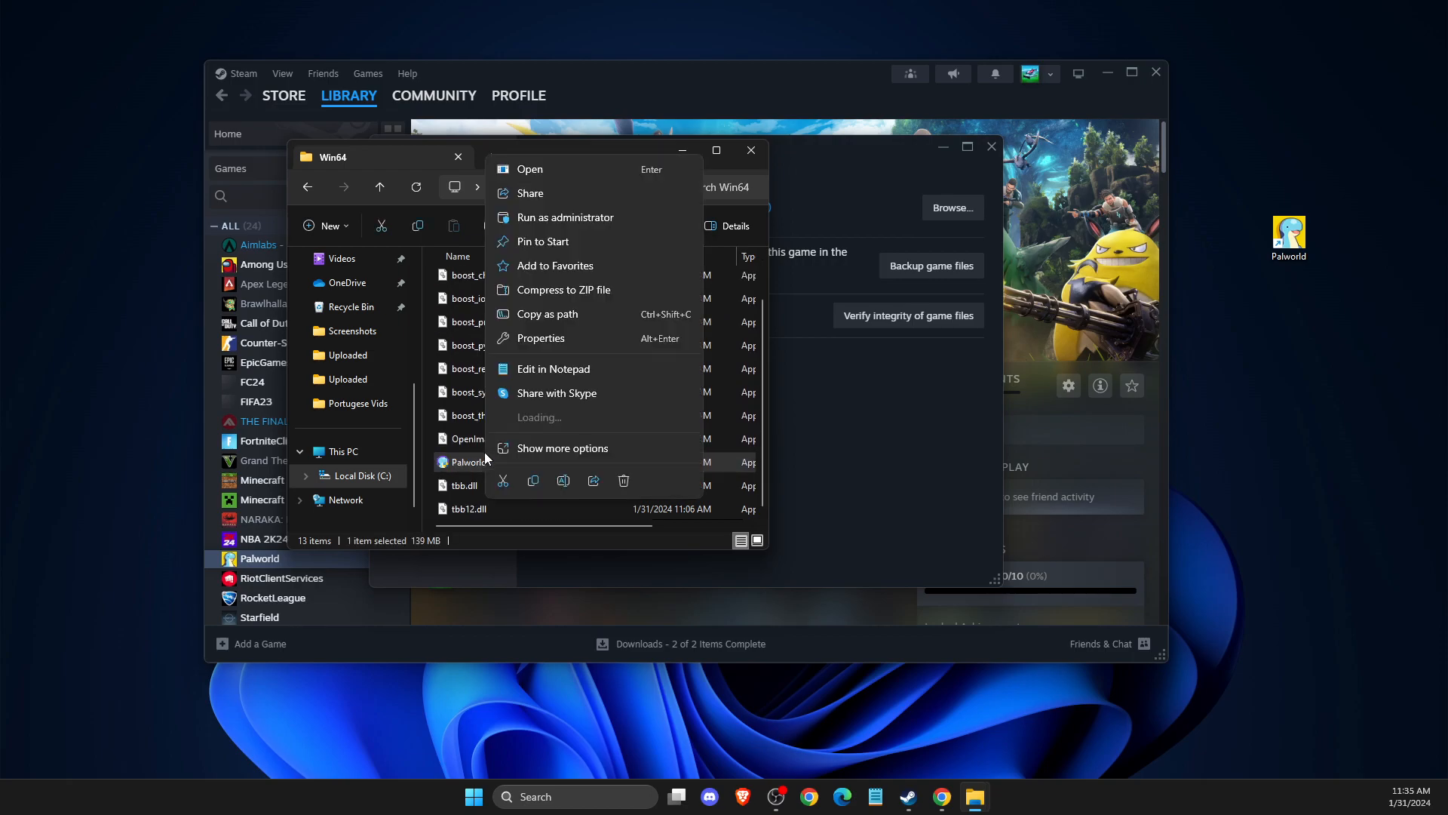
{"action": "mouse_move", "coordinate": [535, 417]}
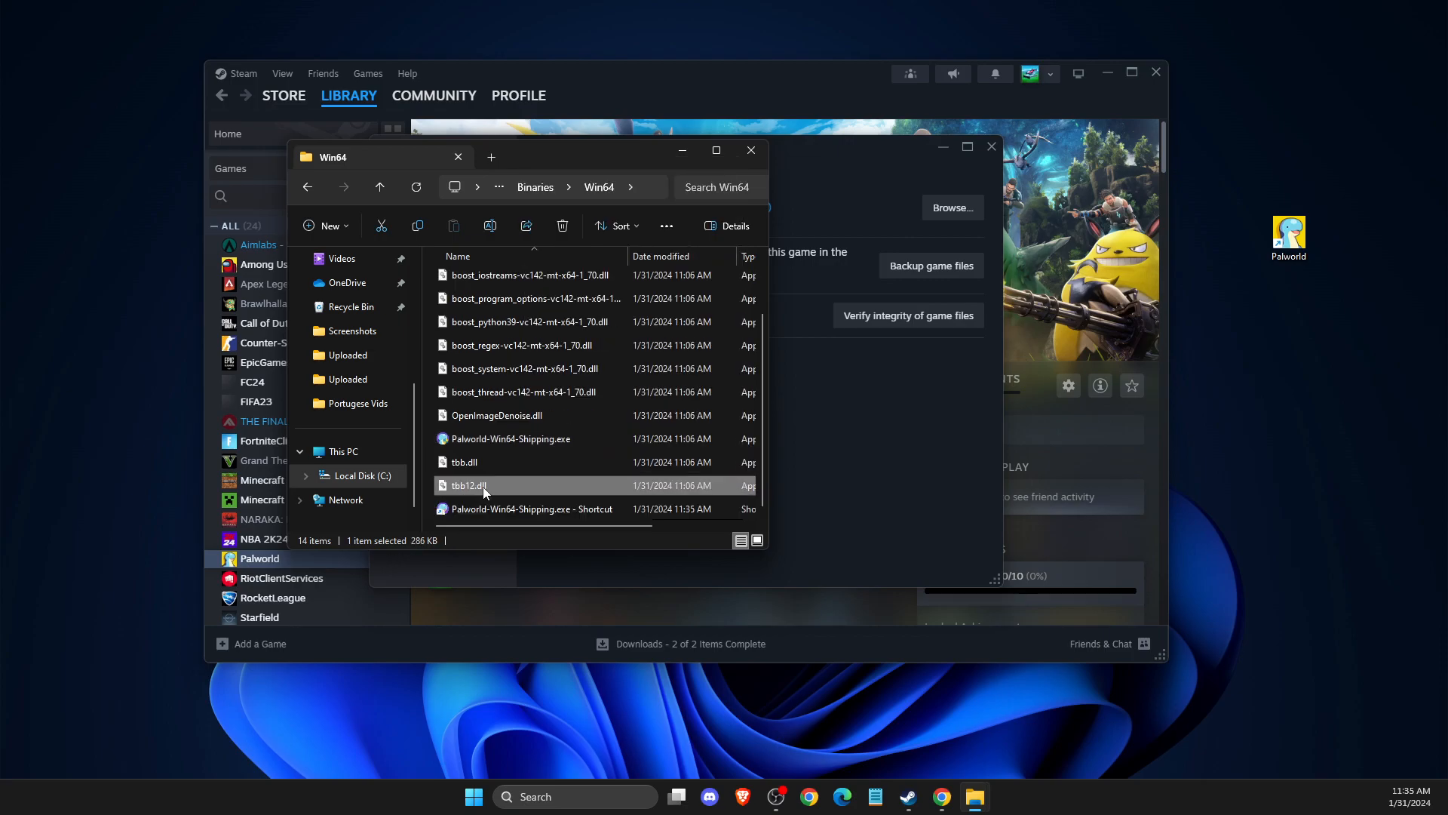
{"action": "left_click", "coordinate": [528, 509]}
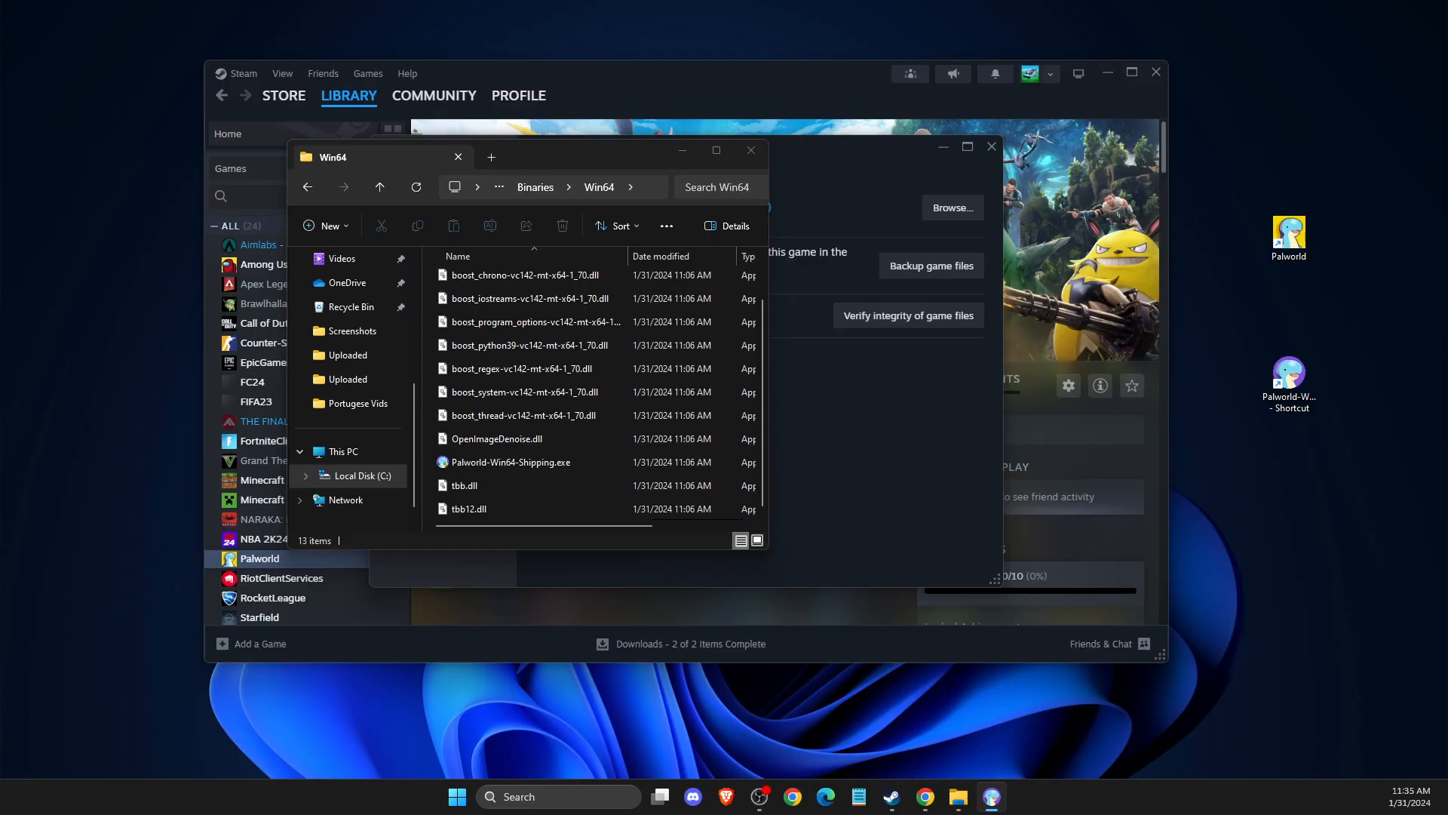
{"action": "mouse_move", "coordinate": [1236, 602]}
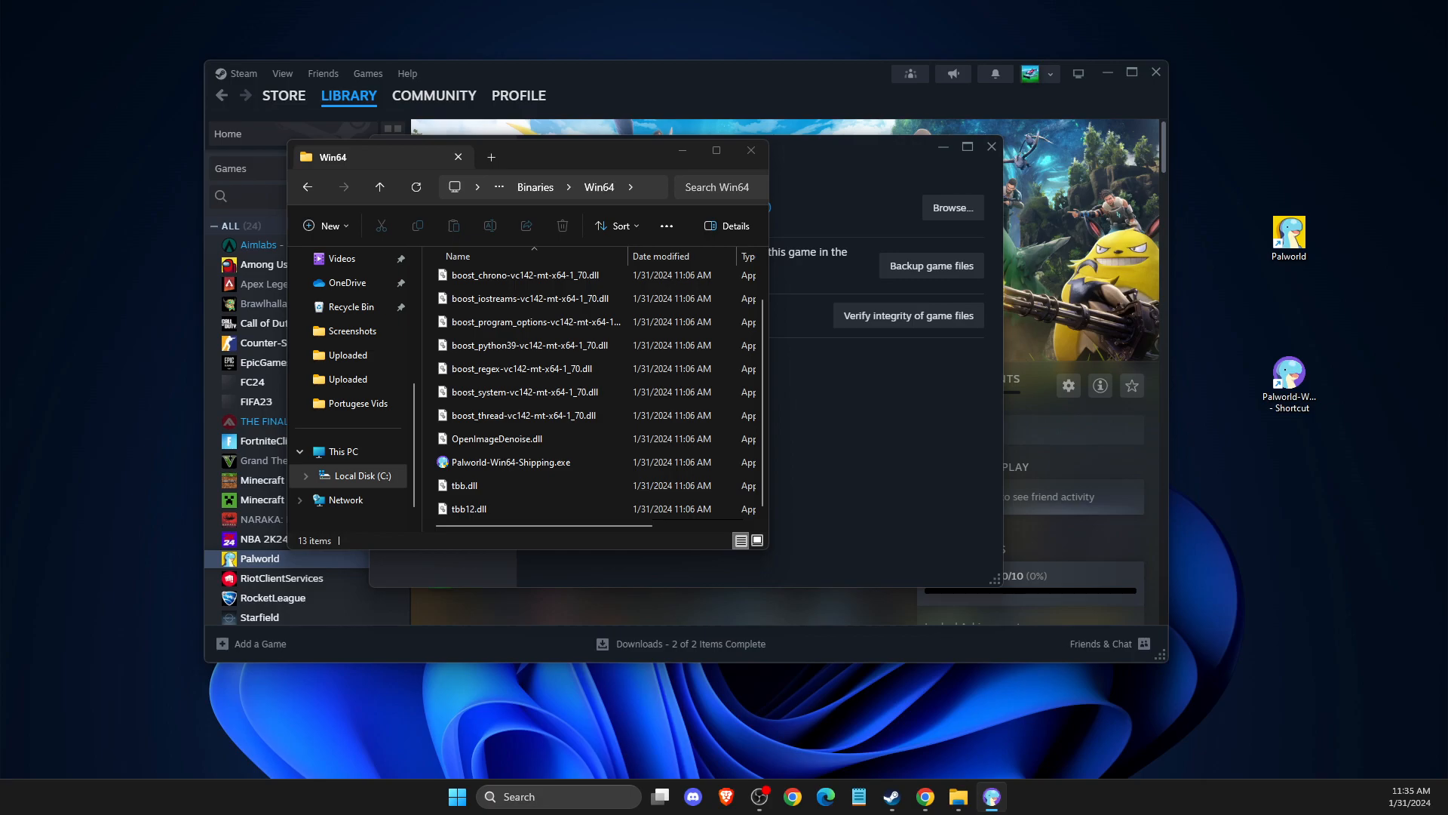
{"action": "mouse_move", "coordinate": [991, 796]}
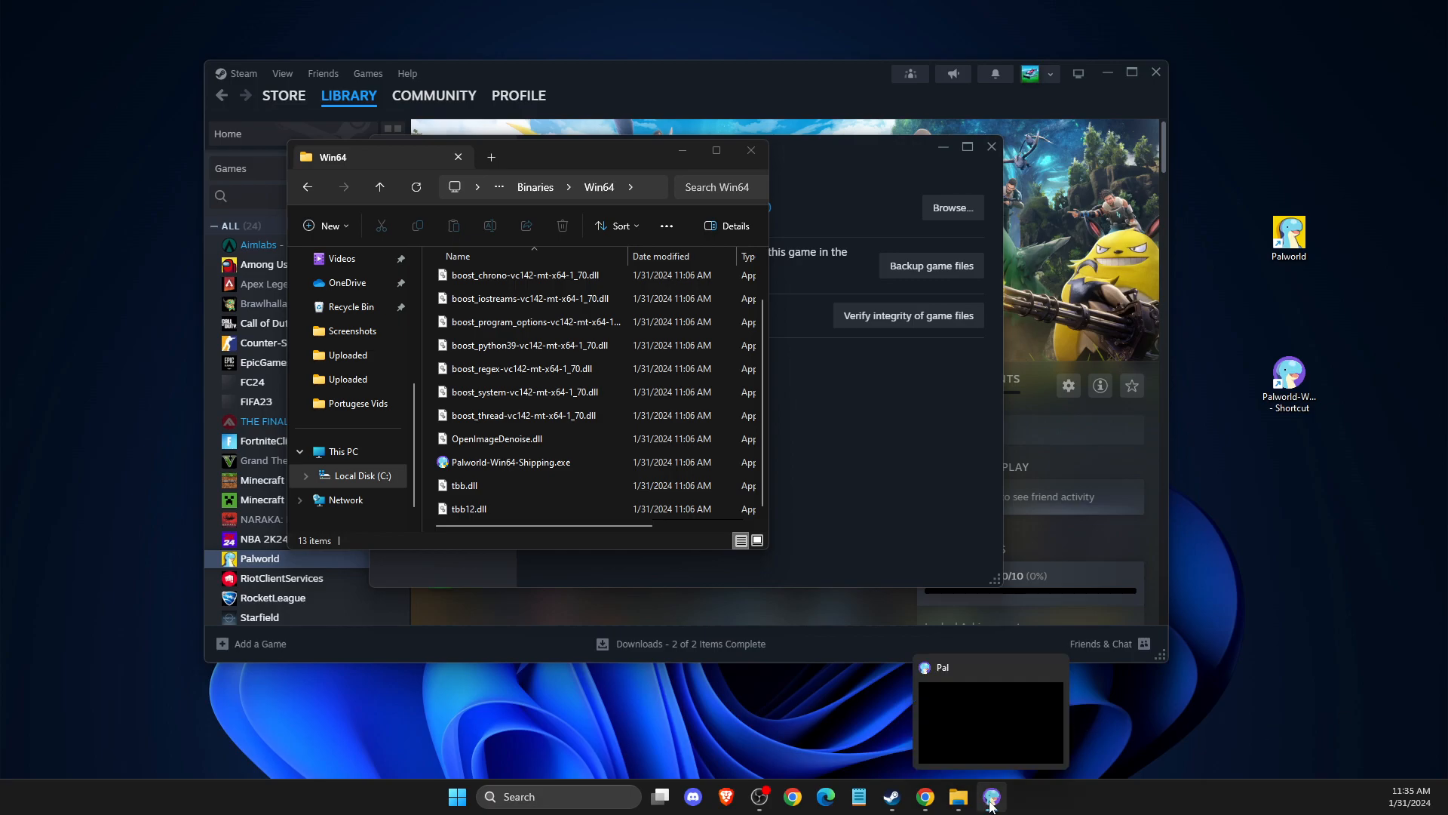
Open the jump list for the running Palworld game on the taskbar
{"action": "right_click", "coordinate": [988, 797]}
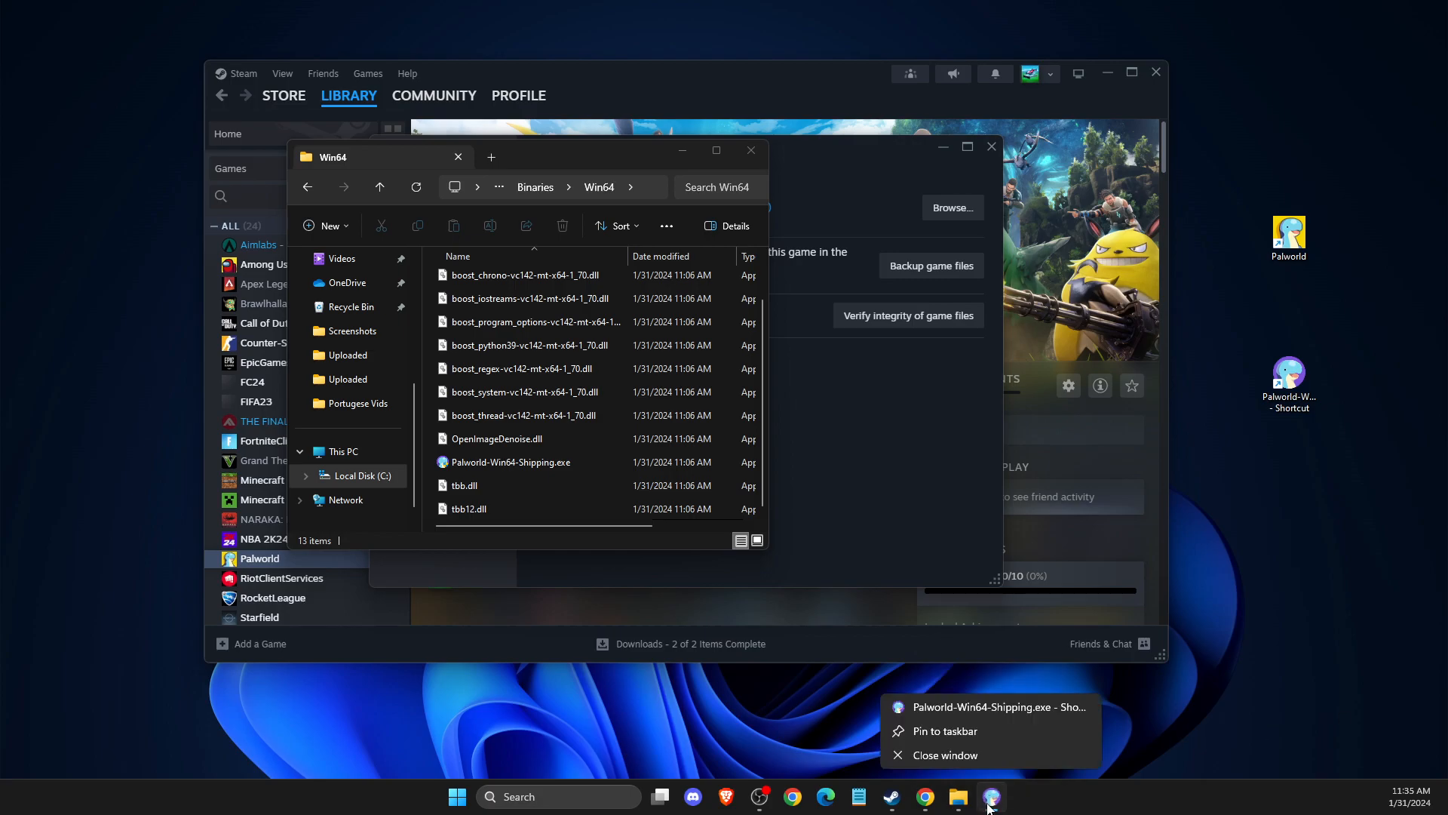